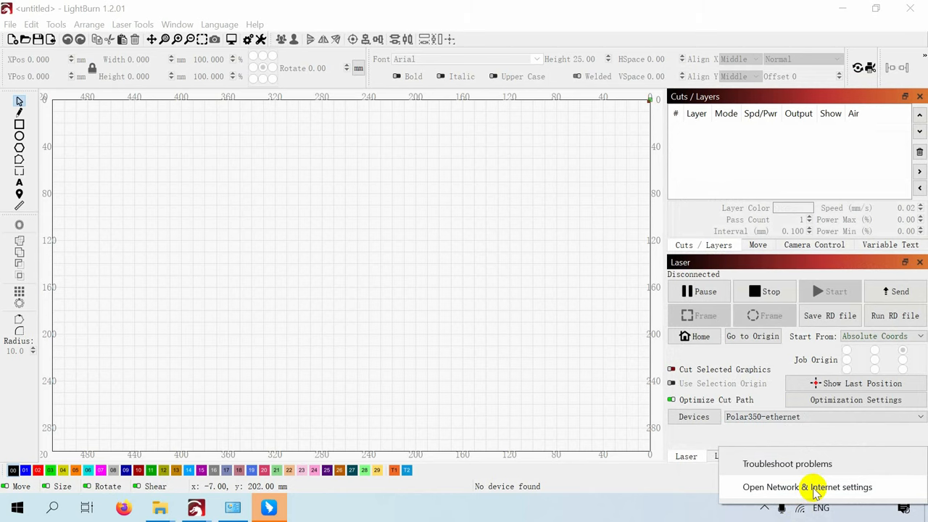
Step: Reach the WLAN adapter's properties from Network & Internet settings
{"action": "left_click", "coordinate": [806, 487]}
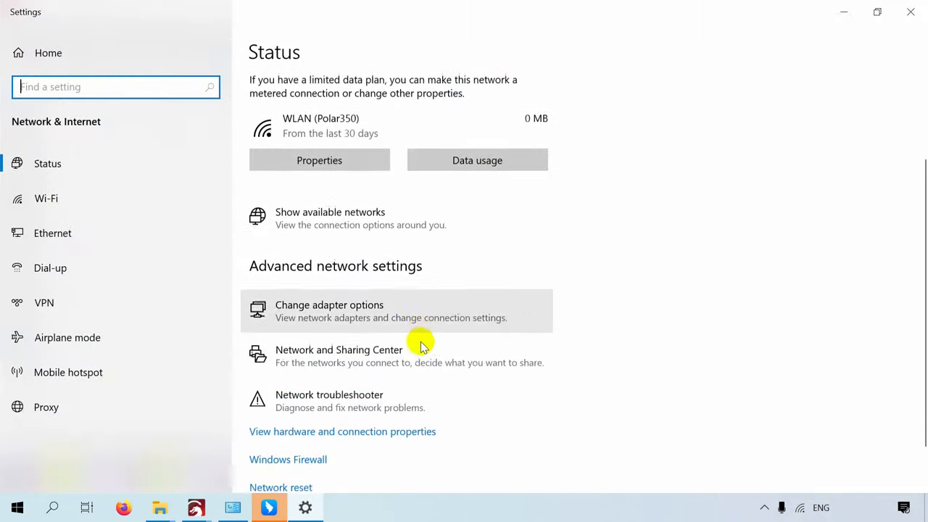
{"action": "left_click", "coordinate": [329, 310]}
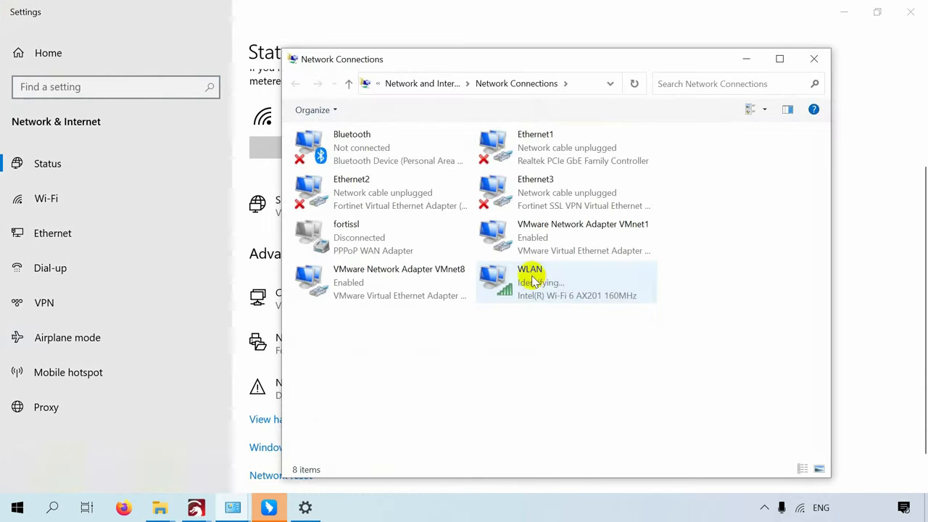
{"action": "right_click", "coordinate": [530, 281]}
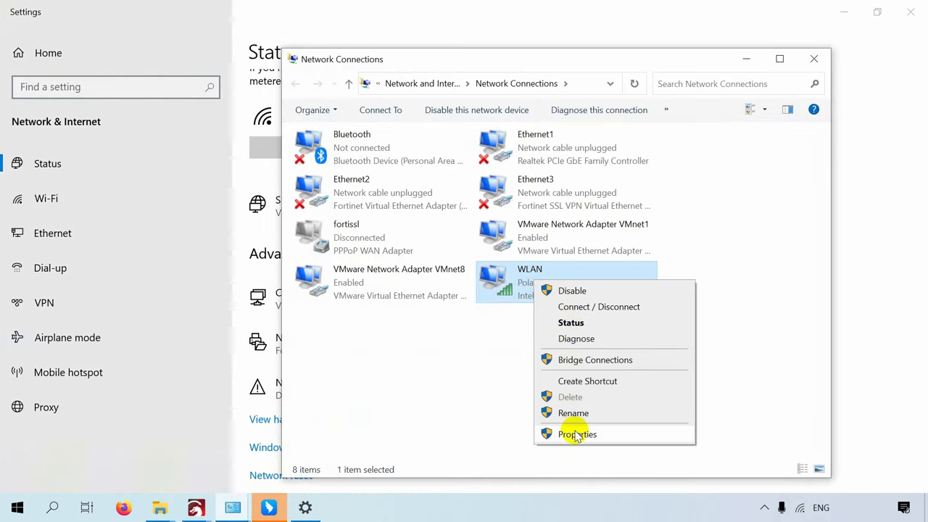
{"action": "left_click", "coordinate": [577, 433]}
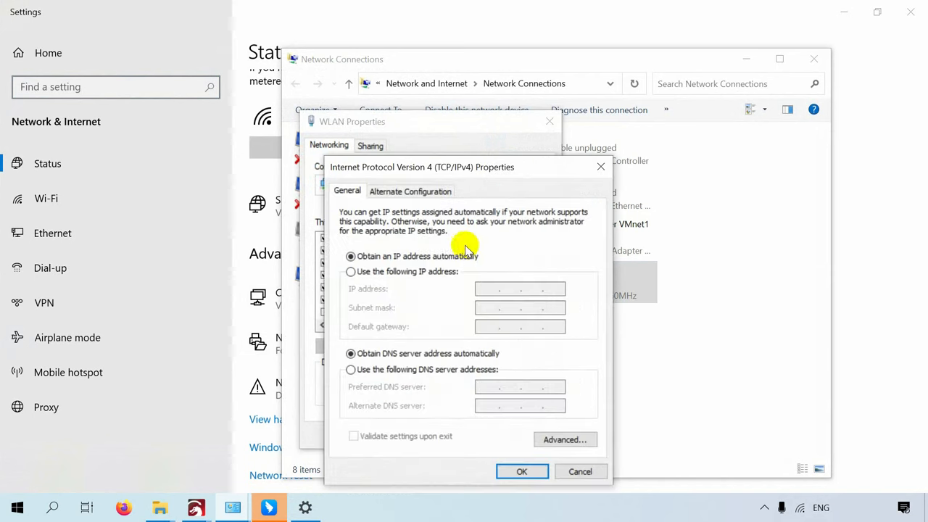
Step: Switch the WLAN IPv4 to a manual address, entering 192.168.1.80
{"action": "left_click", "coordinate": [351, 271]}
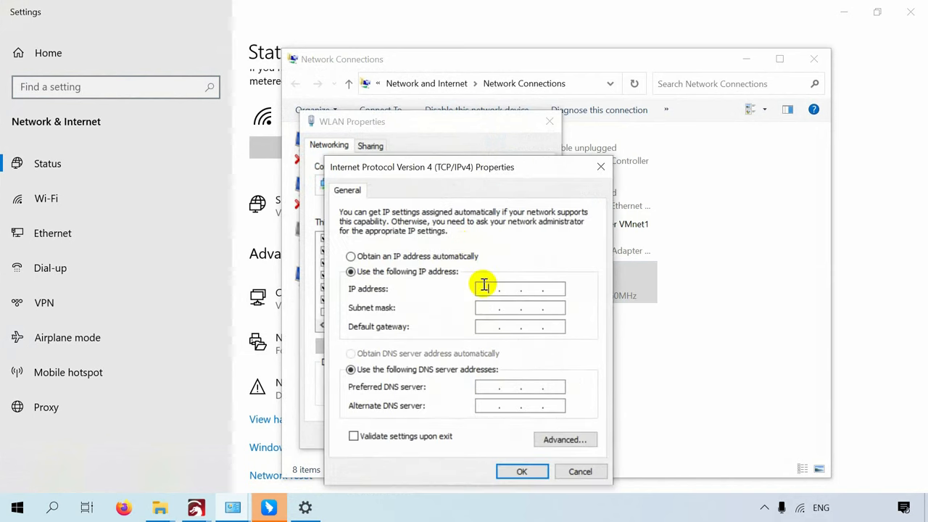
{"action": "type", "text": "192.168.1."}
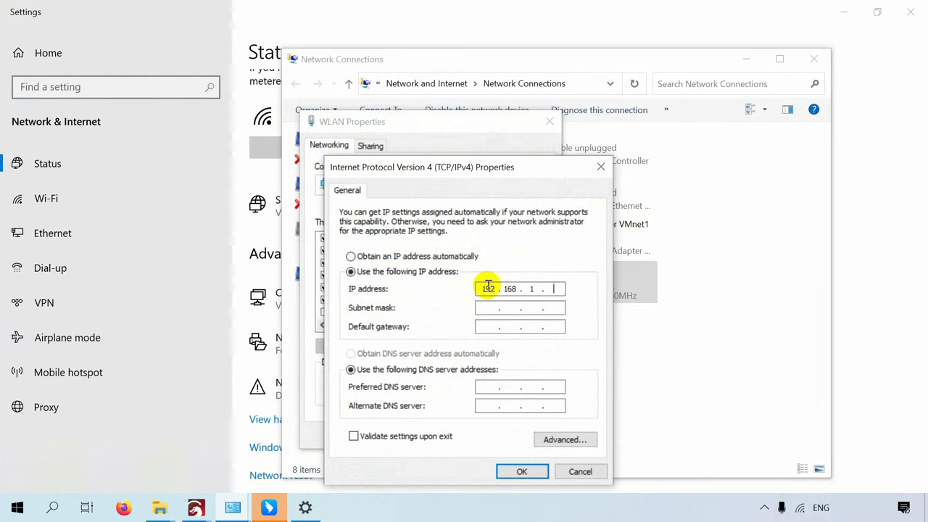
{"action": "type", "text": "80"}
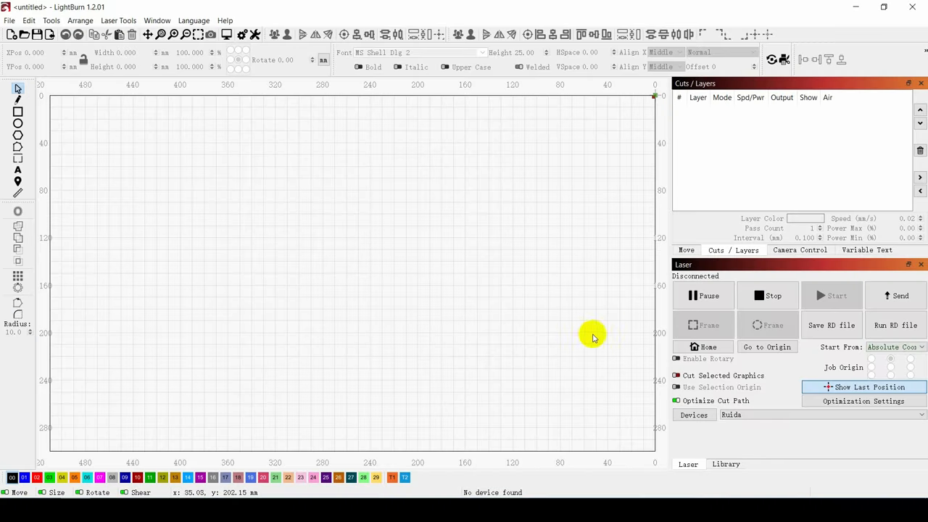
Step: Start a manual Ruida Ethernet/UDP device at IP 192.168.1.100
{"action": "left_click", "coordinate": [692, 415]}
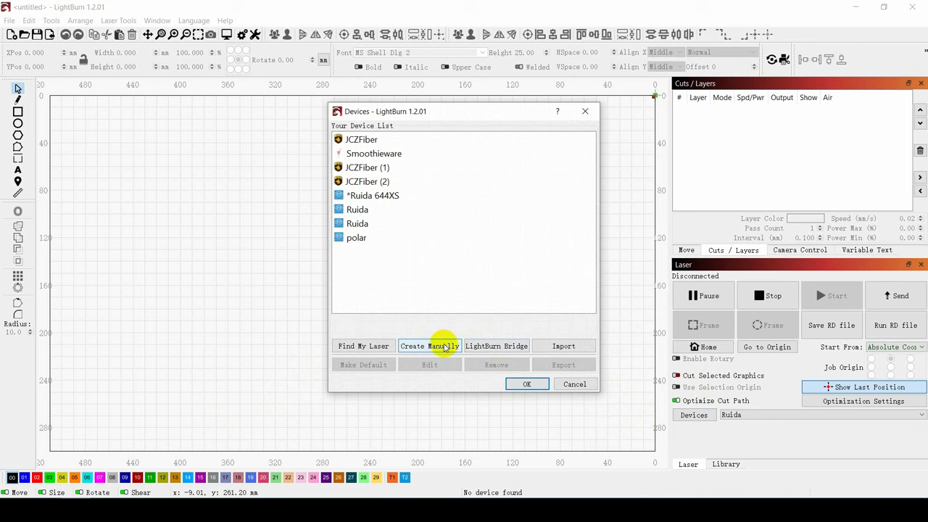
{"action": "left_click", "coordinate": [429, 345]}
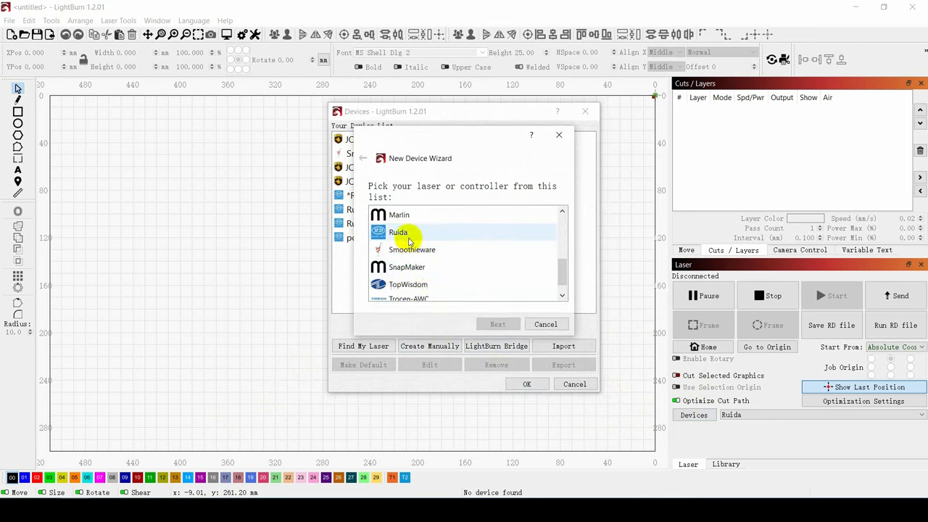
{"action": "left_click", "coordinate": [497, 325]}
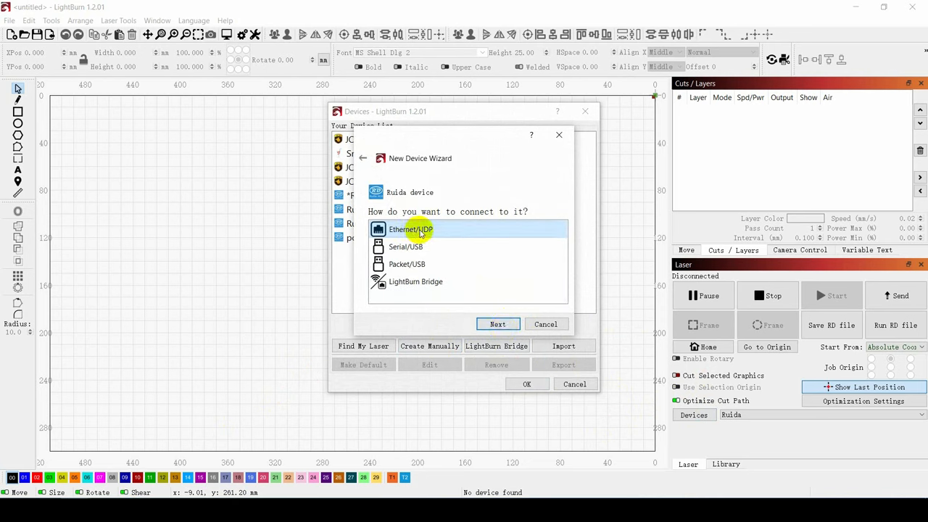
{"action": "left_click", "coordinate": [497, 325]}
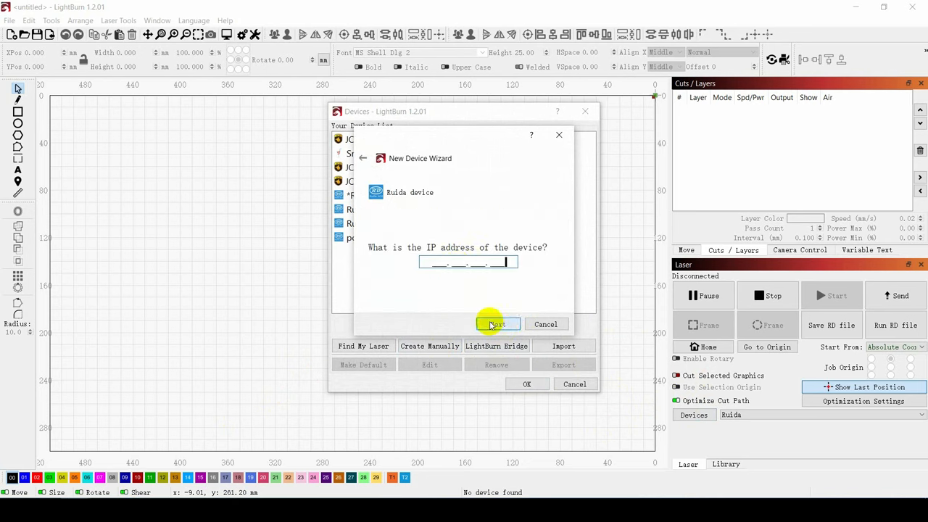
{"action": "type", "text": "192.168.1."}
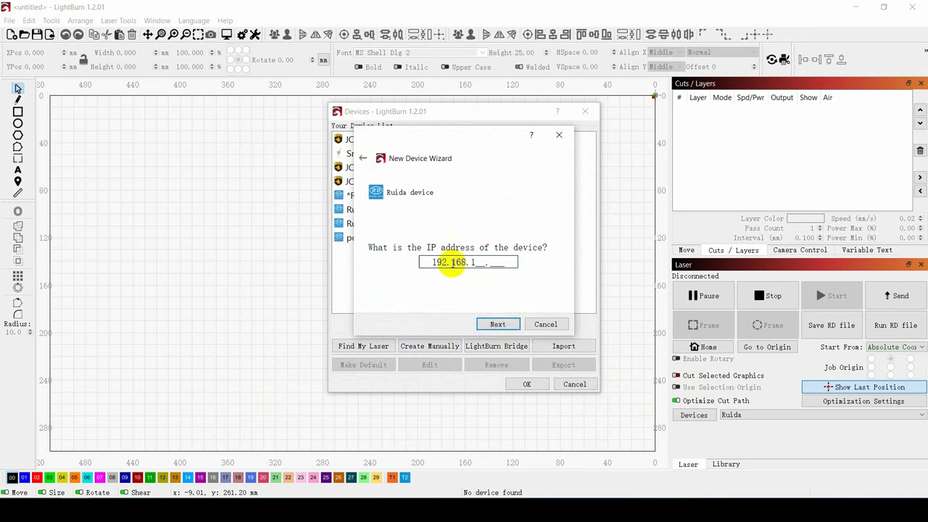
{"action": "type", "text": "100"}
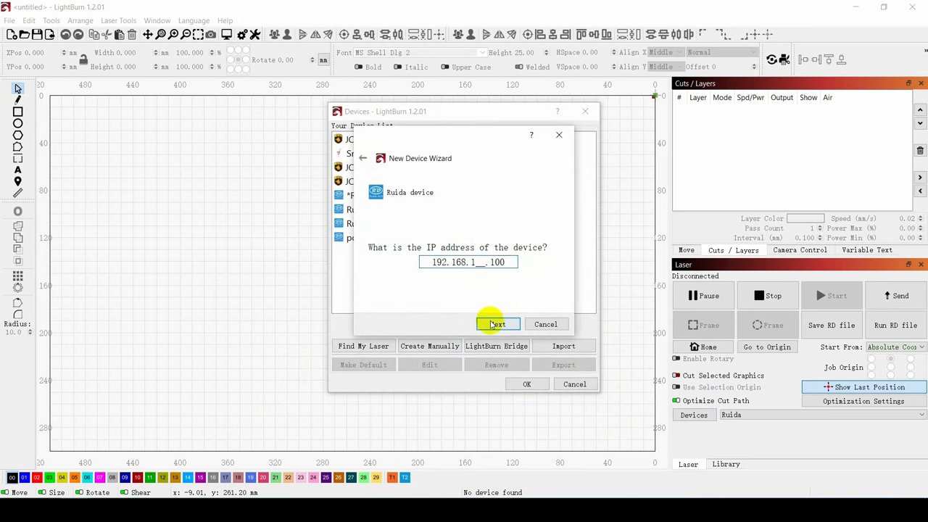
{"action": "left_click", "coordinate": [497, 324]}
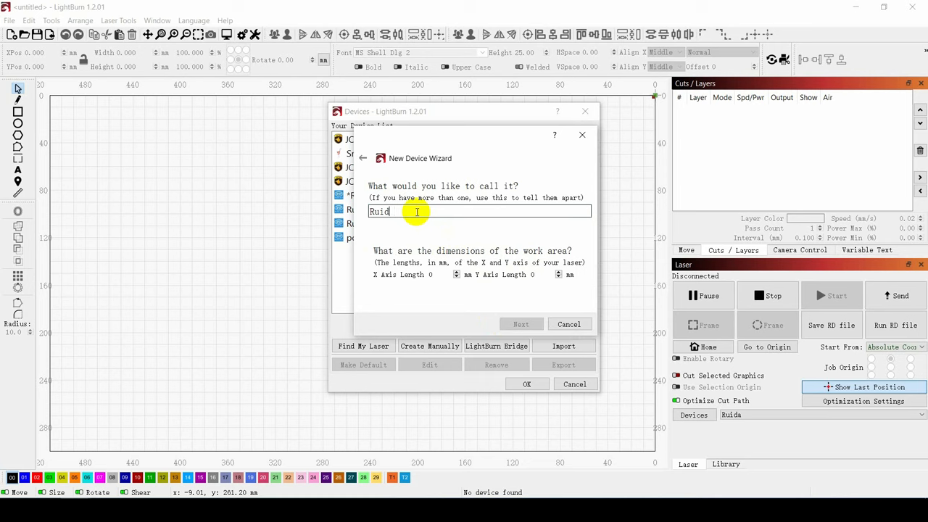
Step: Name it Polar350 with a 510×300 mm bed and rear-right origin, and finish adding it
{"action": "type", "text": "Polar350"}
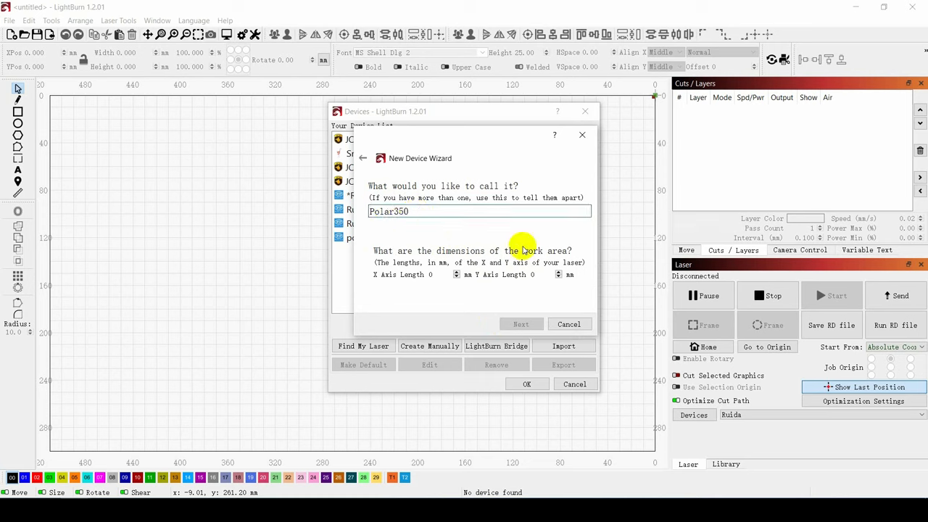
{"action": "type", "text": "510"}
{"action": "type", "text": "300"}
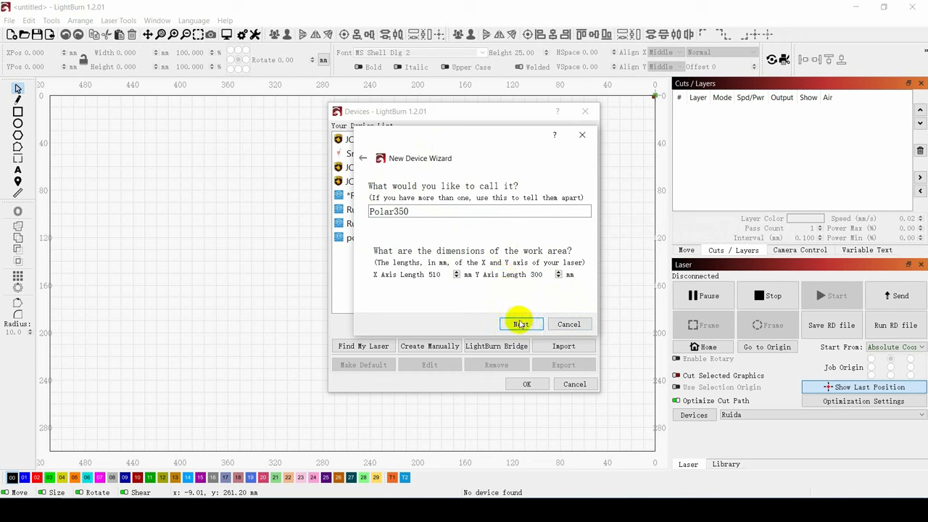
{"action": "left_click", "coordinate": [520, 325]}
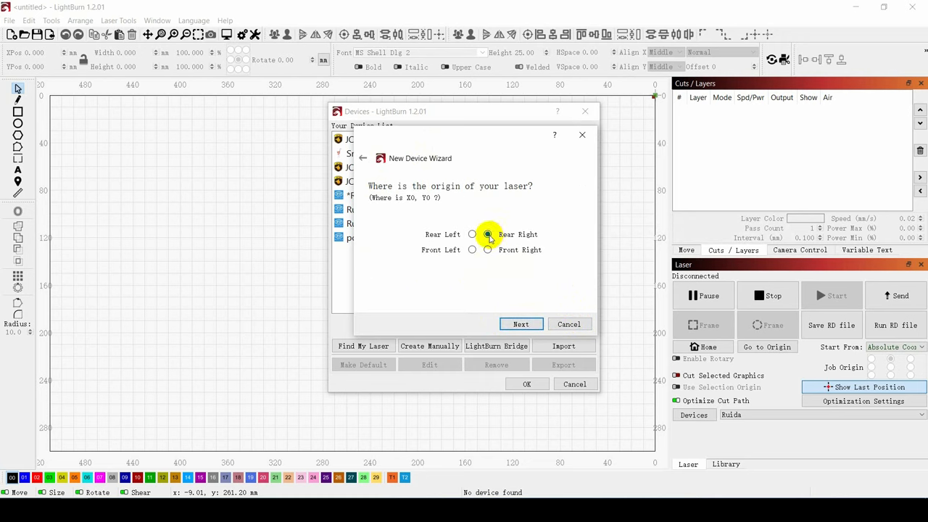
{"action": "left_click", "coordinate": [520, 325]}
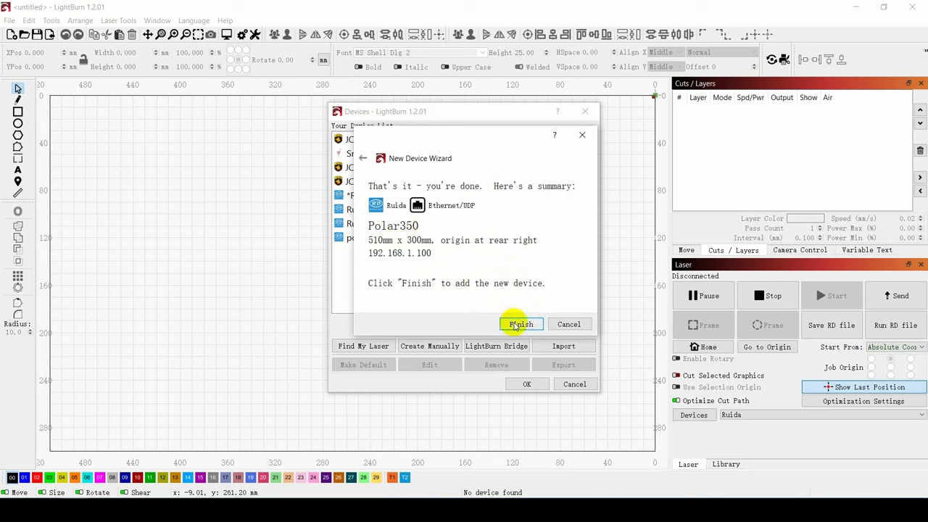
{"action": "left_click", "coordinate": [522, 325]}
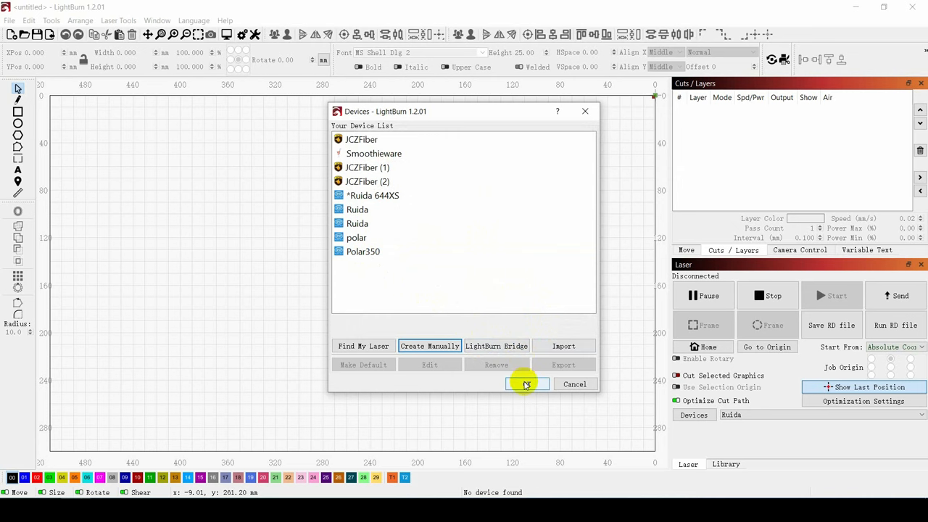
{"action": "left_click", "coordinate": [527, 383]}
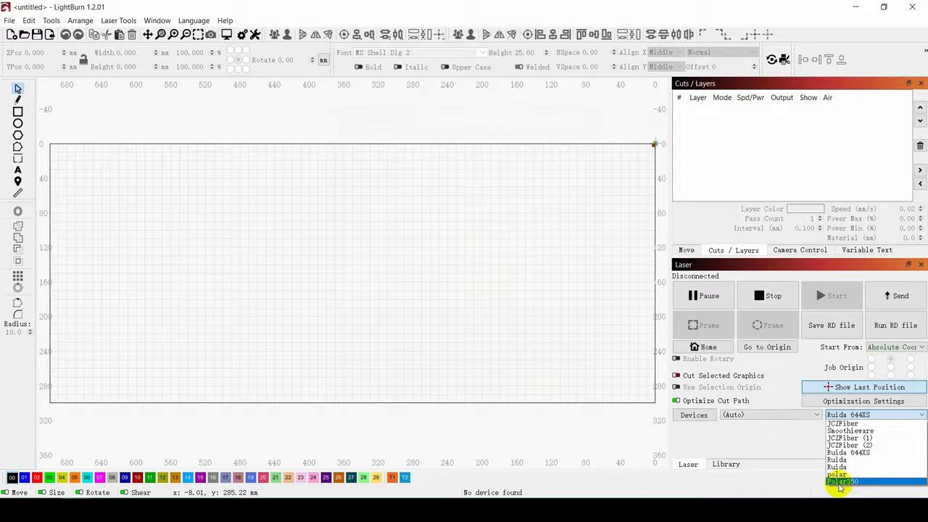
Step: Make Polar350 the active device in the Laser panel
{"action": "left_click", "coordinate": [841, 482]}
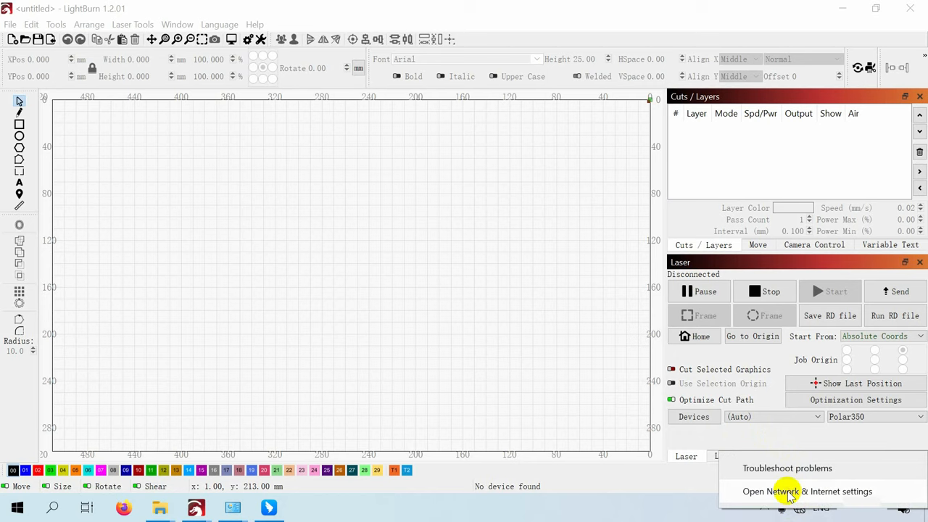
Step: Give the Ethernet1 adapter's IPv4 the fixed address 192.168.1.80 with subnet mask 255.255.255.0
{"action": "left_click", "coordinate": [806, 490]}
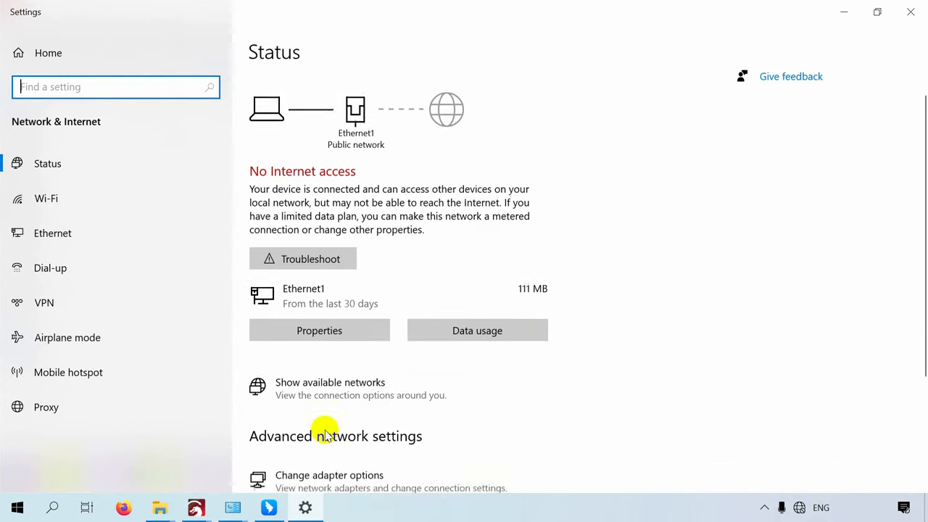
{"action": "left_click", "coordinate": [329, 476]}
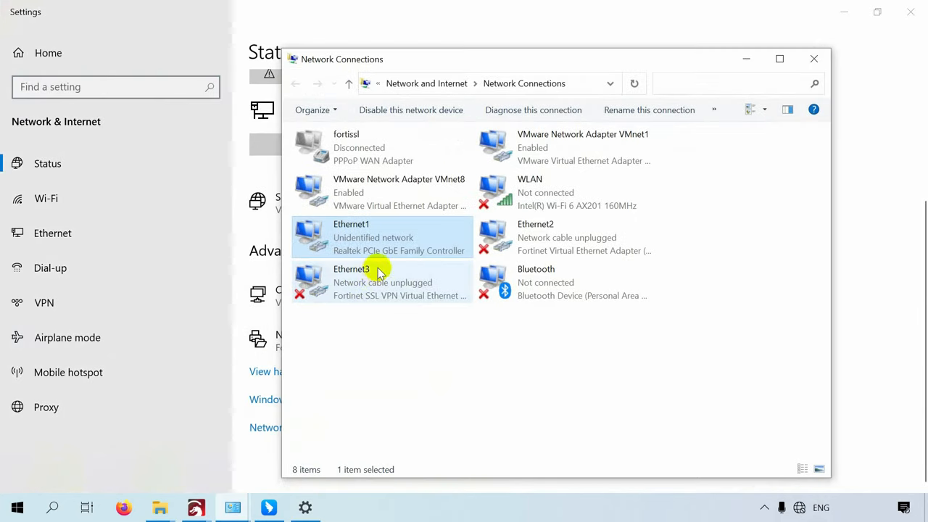
{"action": "right_click", "coordinate": [350, 234]}
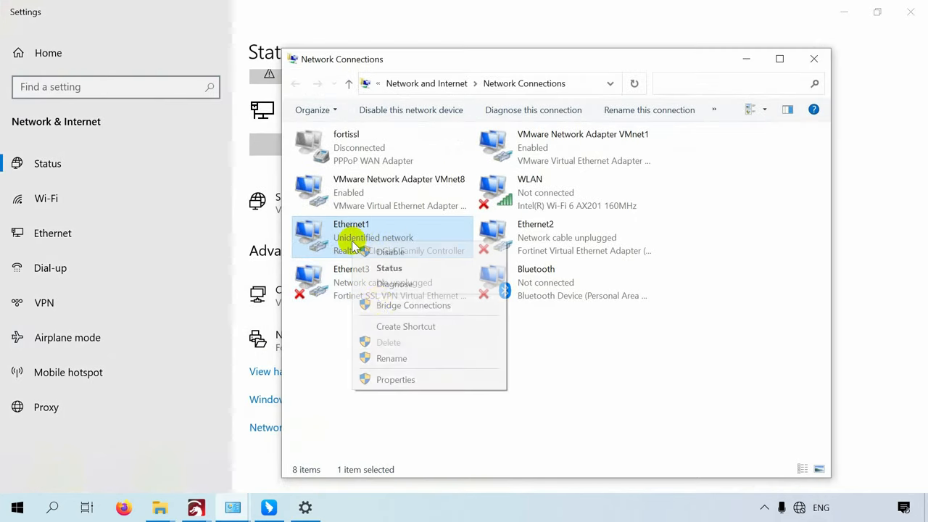
{"action": "left_click", "coordinate": [395, 380]}
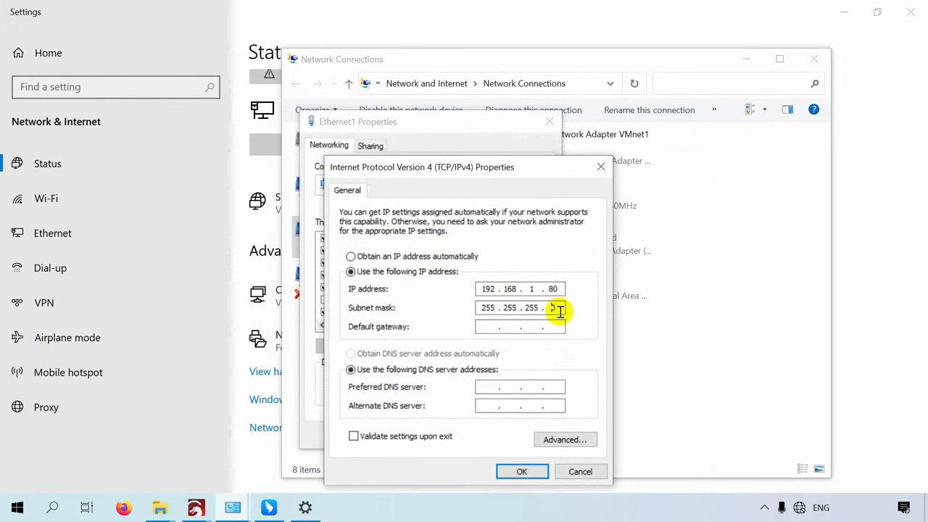
{"action": "left_click", "coordinate": [522, 471]}
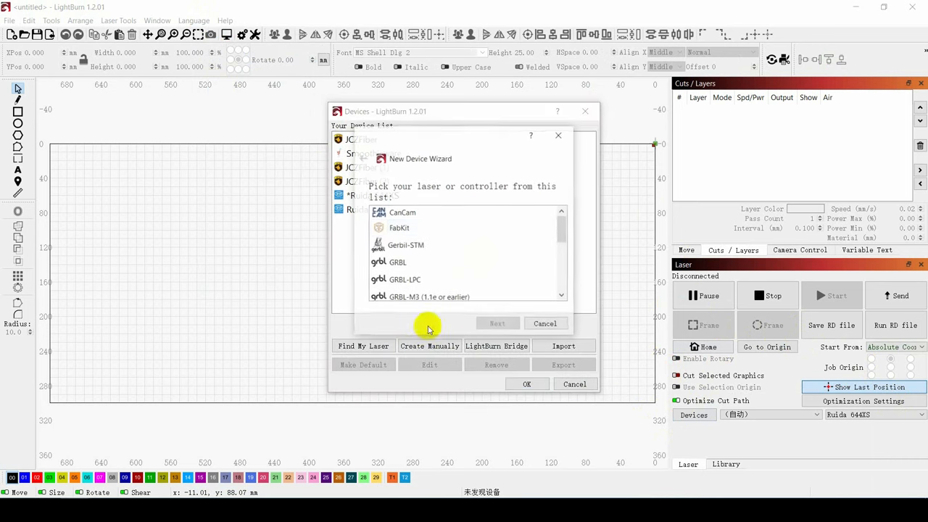
Step: Add another Ruida Ethernet device Polar350 at 192.168.1.100 with a 510×300 mm work area
{"action": "scroll", "scroll_direction": "down", "scroll_amount": 3}
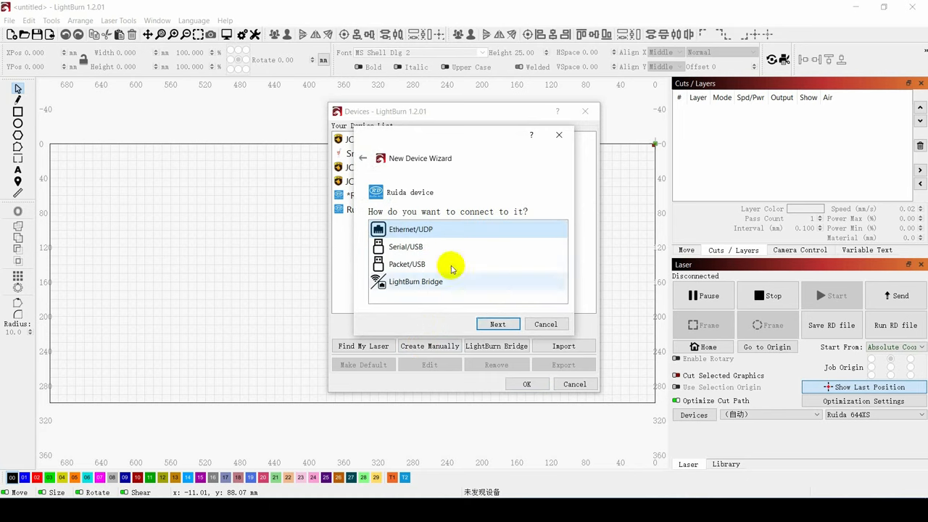
{"action": "left_click", "coordinate": [498, 324]}
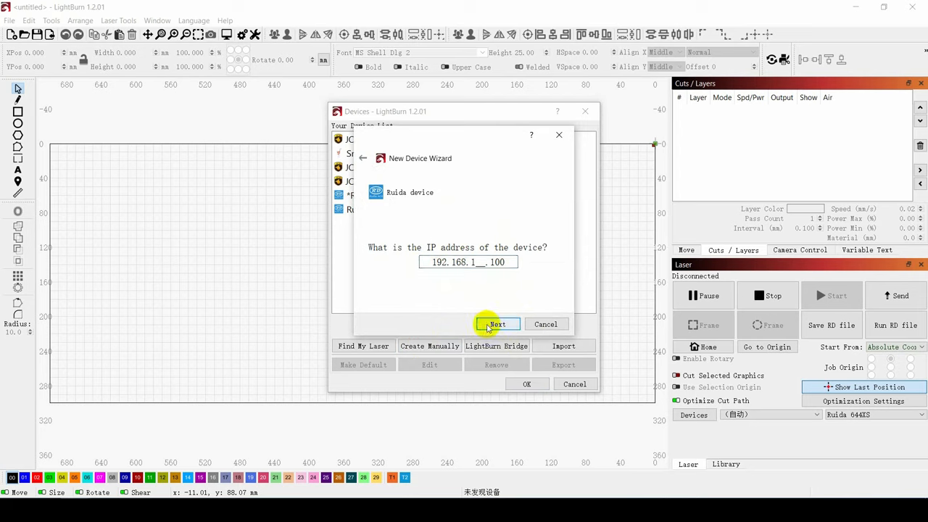
{"action": "left_click", "coordinate": [496, 325]}
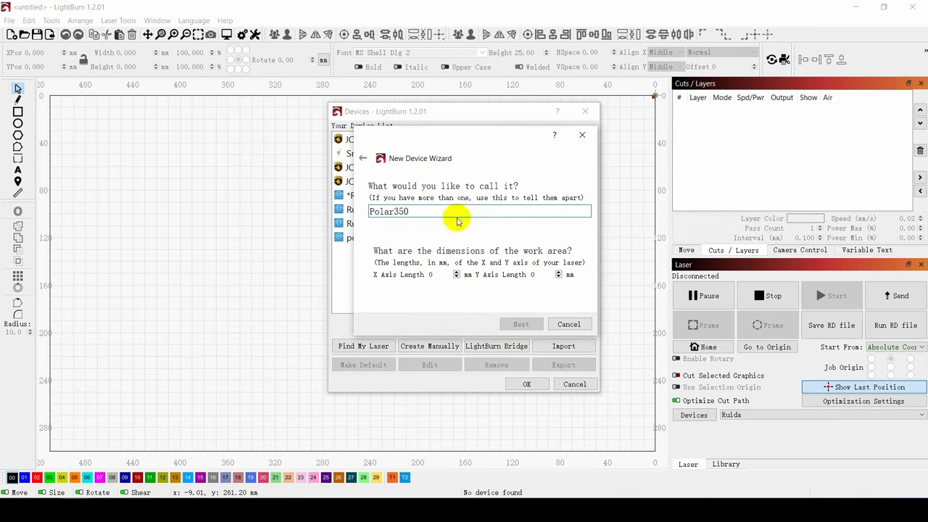
{"action": "left_click", "coordinate": [432, 274]}
{"action": "type", "text": "510"}
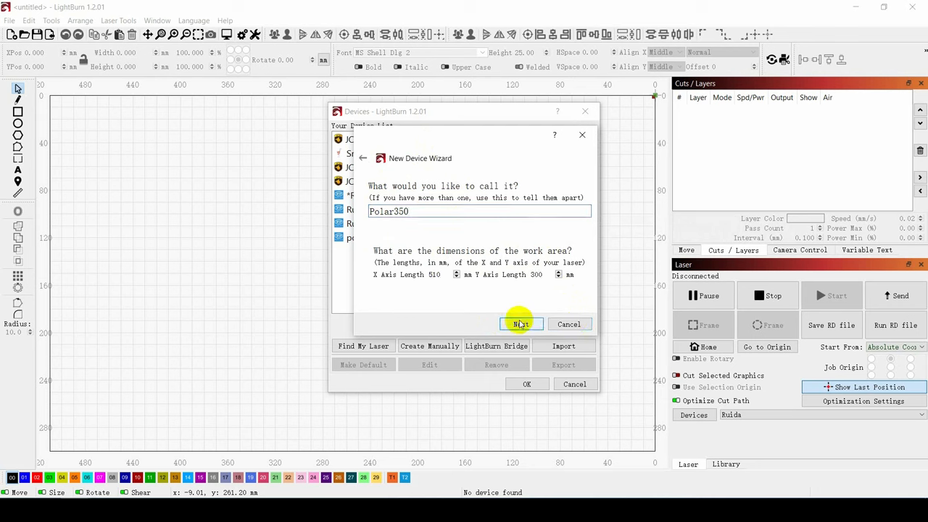
{"action": "left_click", "coordinate": [521, 325]}
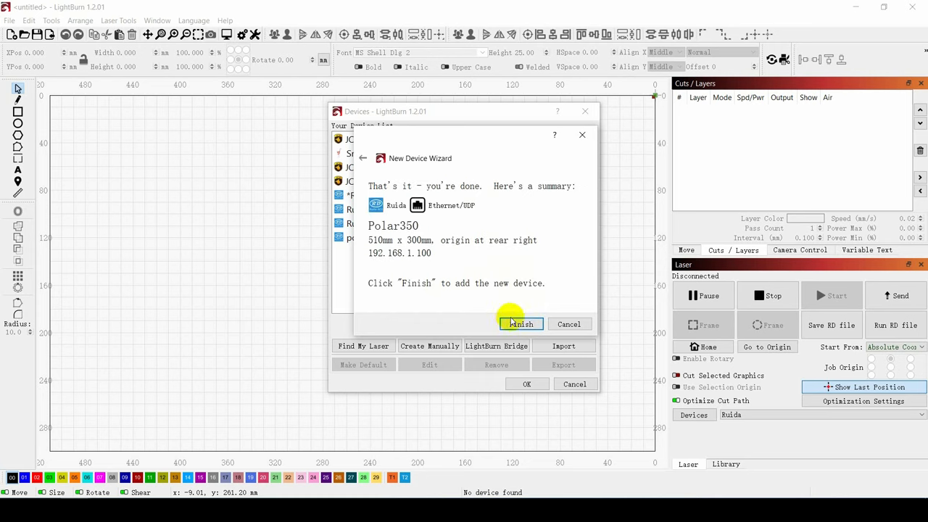
{"action": "left_click", "coordinate": [519, 323]}
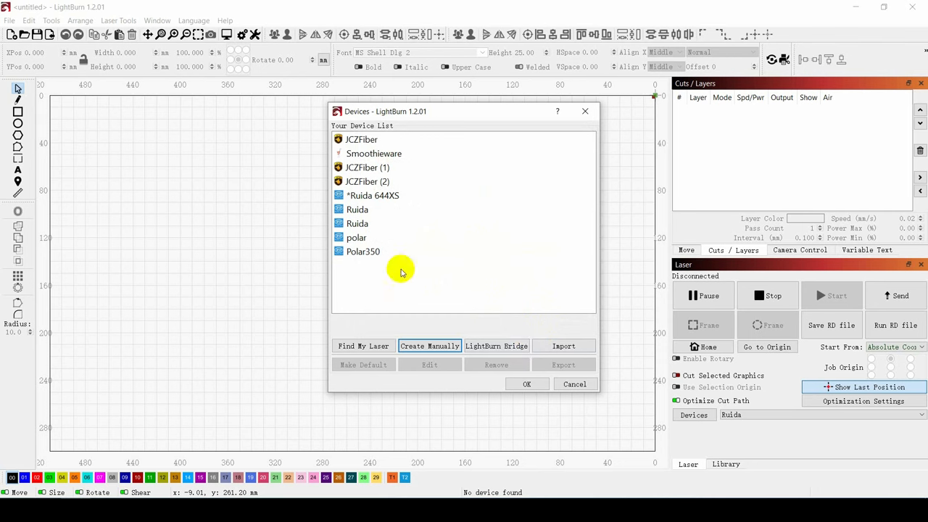
Step: Choose Polar350 as the laser device to use
{"action": "left_click", "coordinate": [528, 382]}
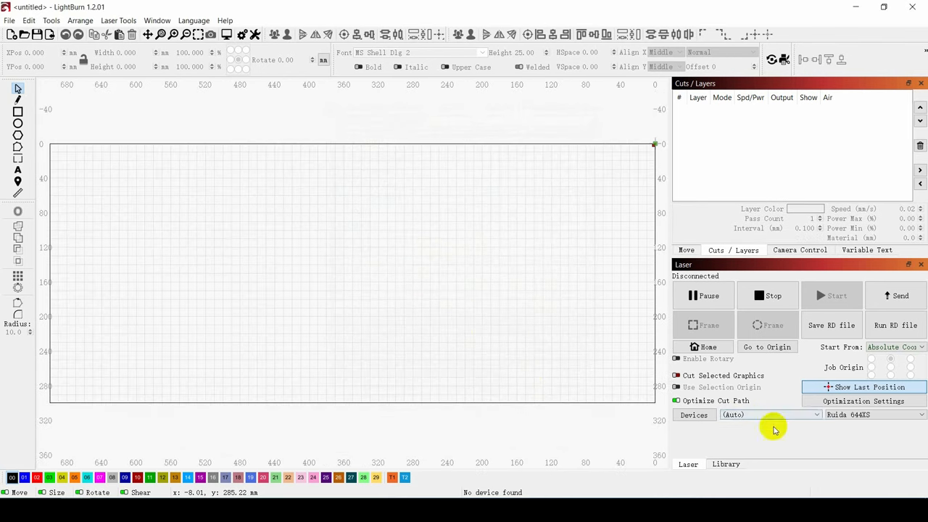
{"action": "left_click", "coordinate": [876, 415]}
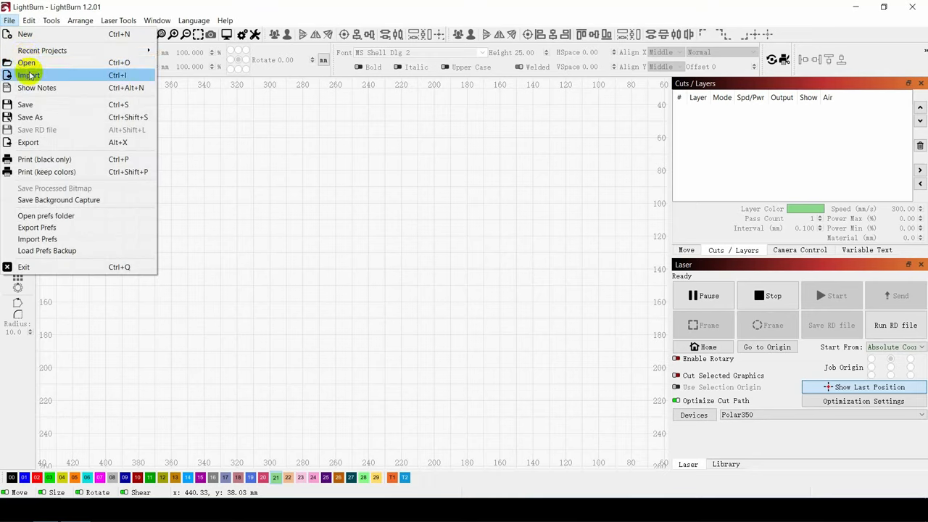
Step: Import the Mountain Expedition design onto the canvas
{"action": "left_click", "coordinate": [29, 75]}
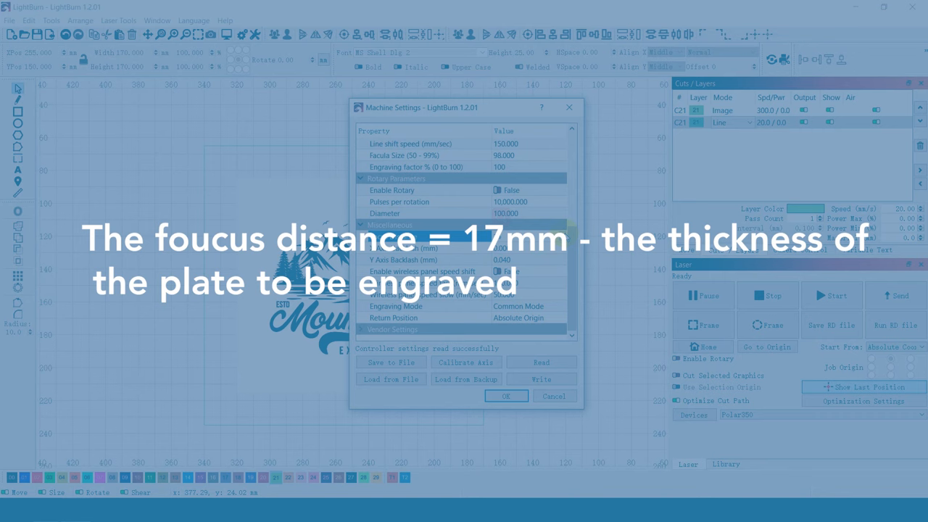
Step: Set focus distance 14 and give the Line layer 20 mm/s at 45% power
{"action": "type", "text": "14"}
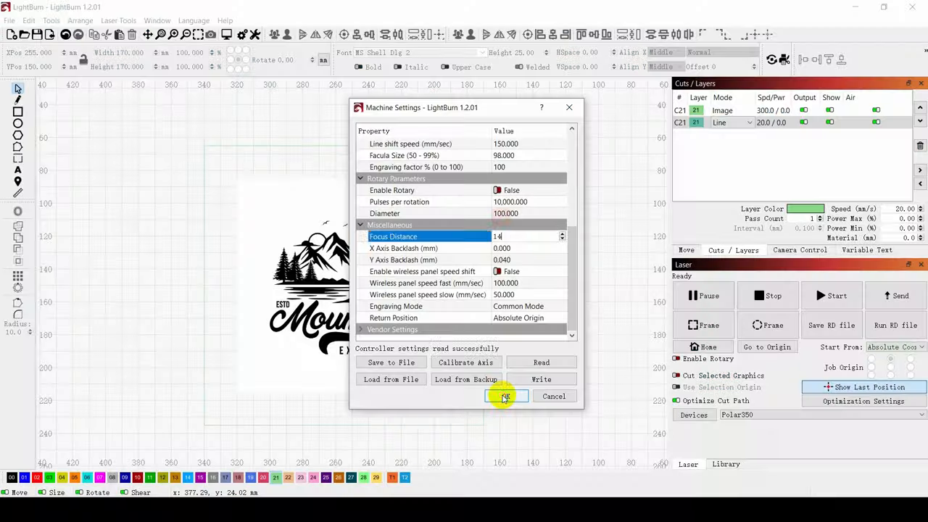
{"action": "left_click", "coordinate": [504, 395]}
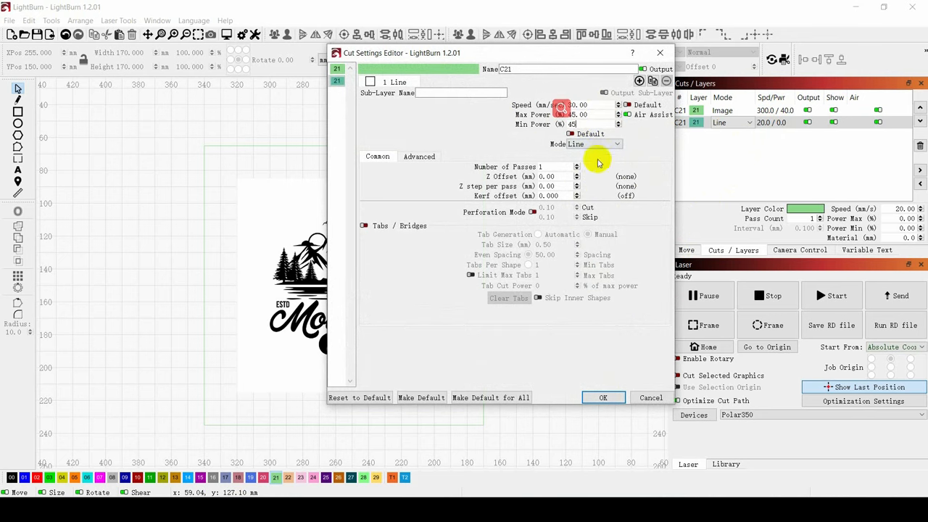
{"action": "left_click", "coordinate": [603, 397]}
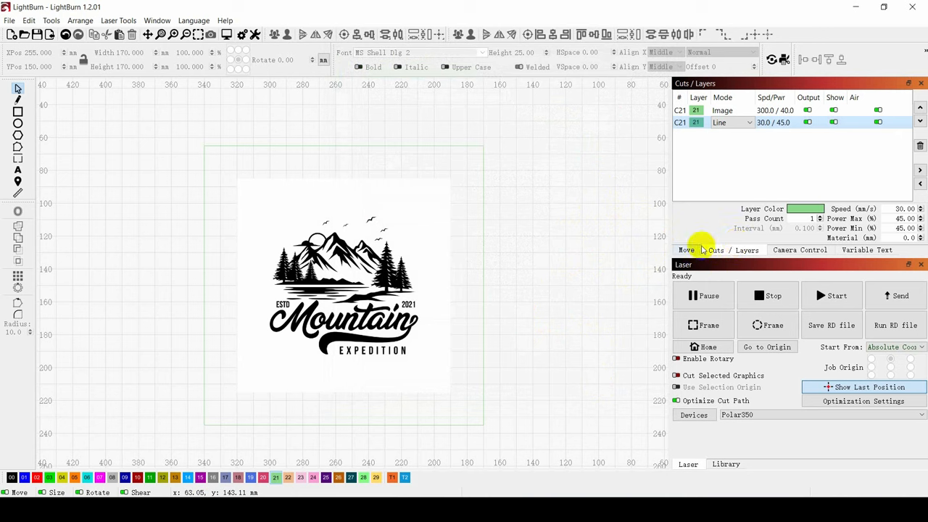
{"action": "left_click", "coordinate": [686, 249]}
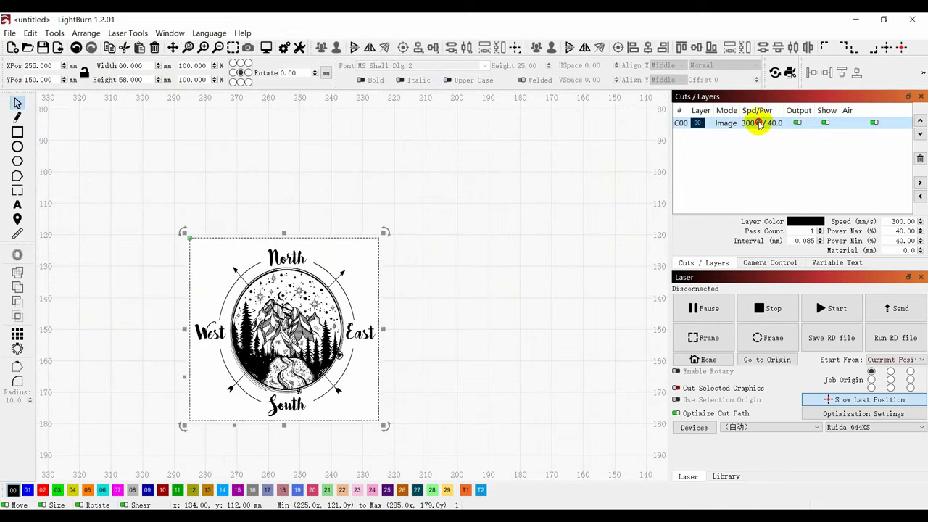
Step: Review the compass Image layer's cut settings and confirm them unchanged
{"action": "double_click", "coordinate": [757, 122]}
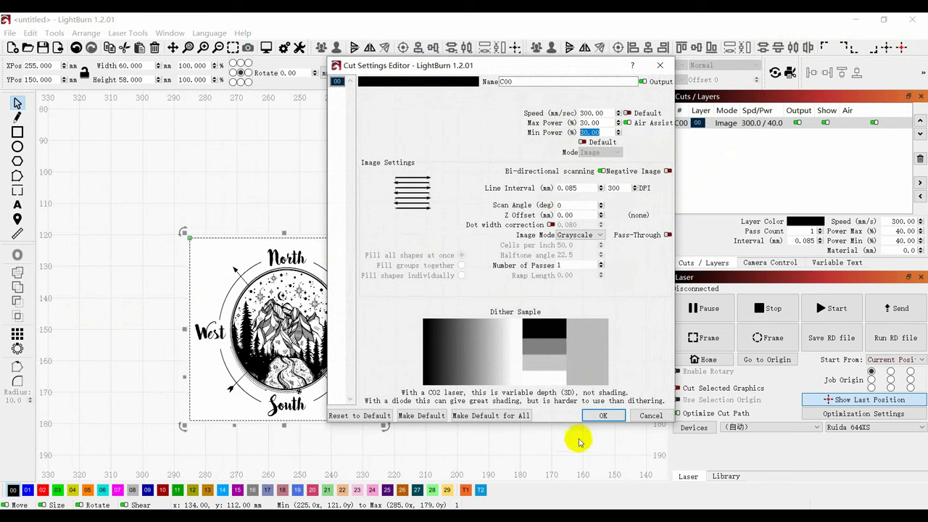
{"action": "left_click", "coordinate": [603, 414]}
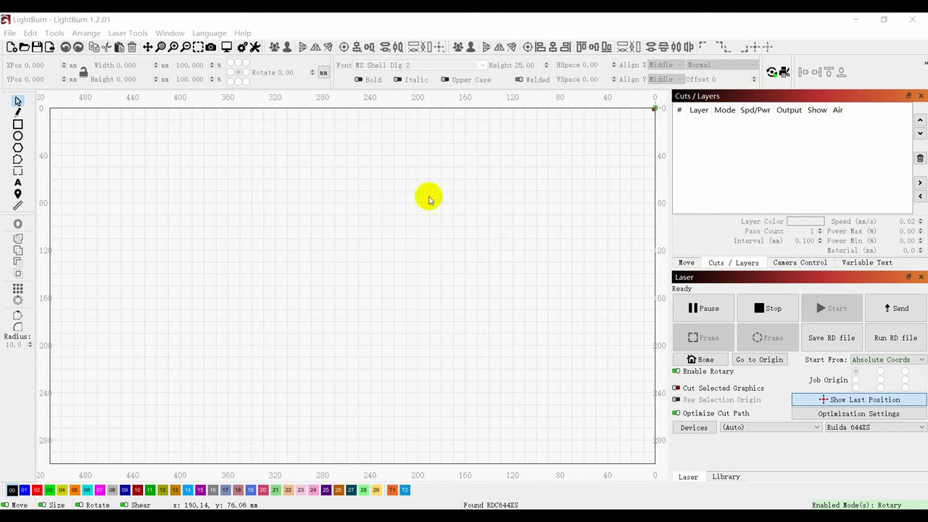
Step: Start the Lens Calibration Wizard from Laser Tools with the machine's camera
{"action": "left_click", "coordinate": [128, 32]}
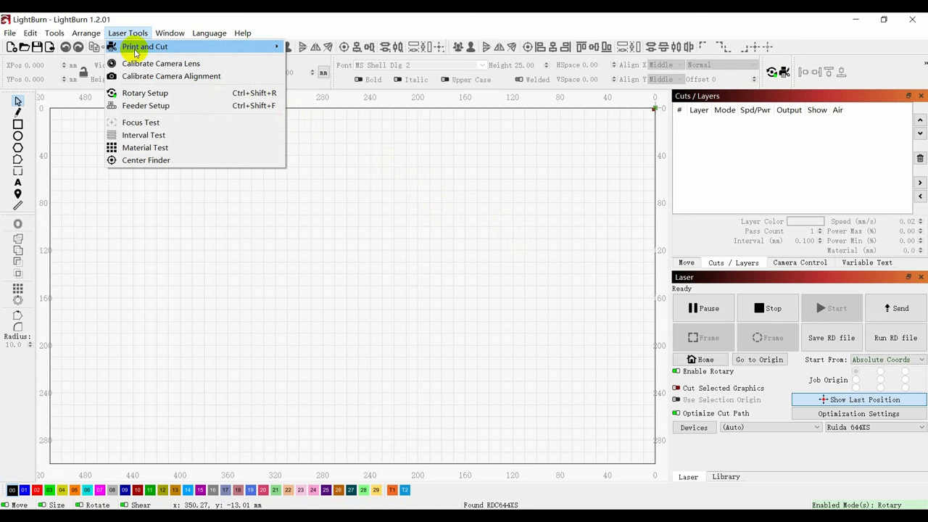
{"action": "mouse_move", "coordinate": [139, 67]}
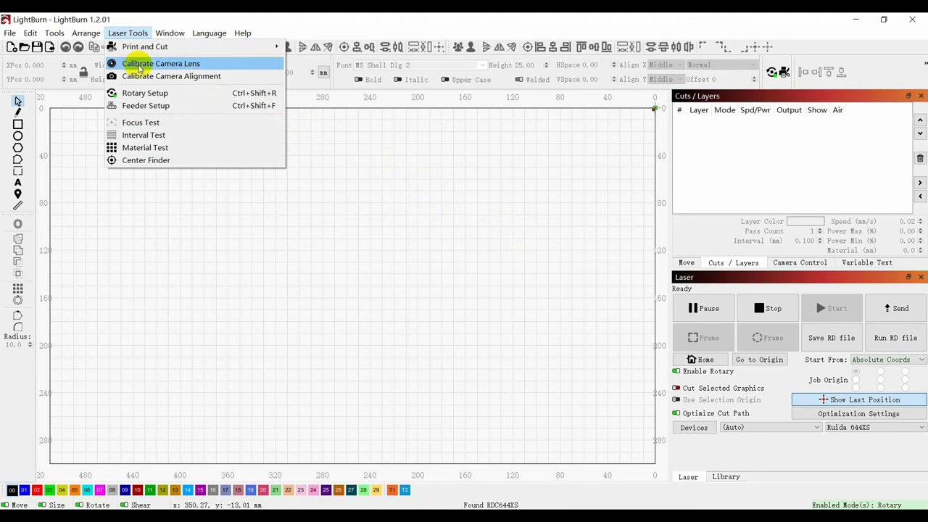
{"action": "left_click", "coordinate": [161, 63]}
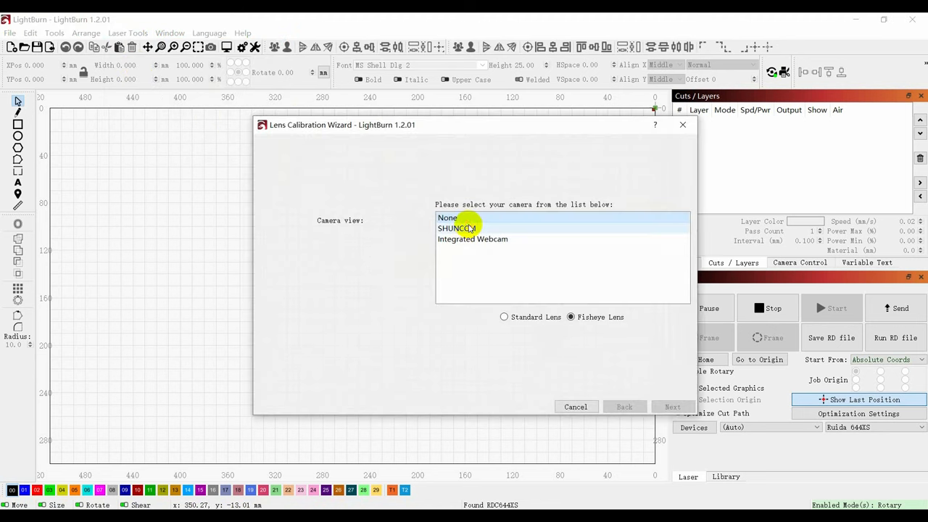
{"action": "left_click", "coordinate": [672, 406]}
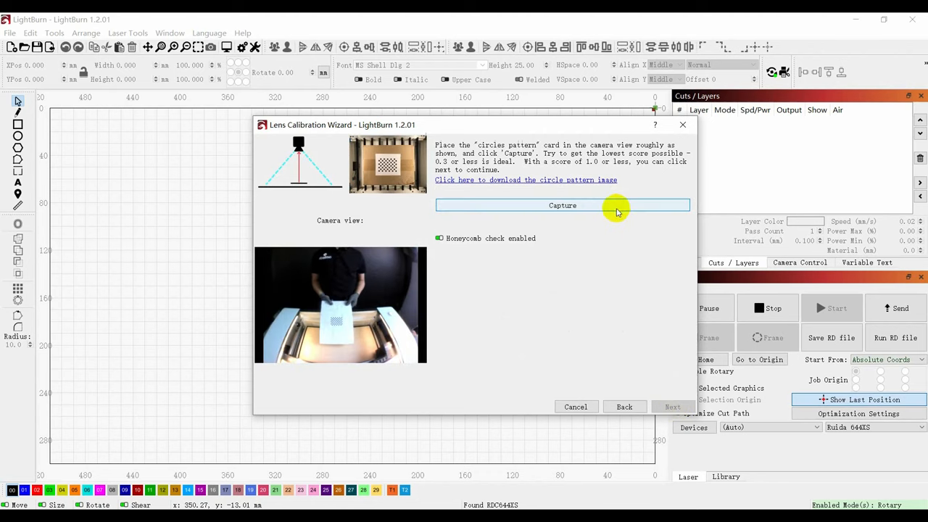
Step: Capture the circle-pattern card in enough positions to complete lens calibration
{"action": "left_click", "coordinate": [563, 206]}
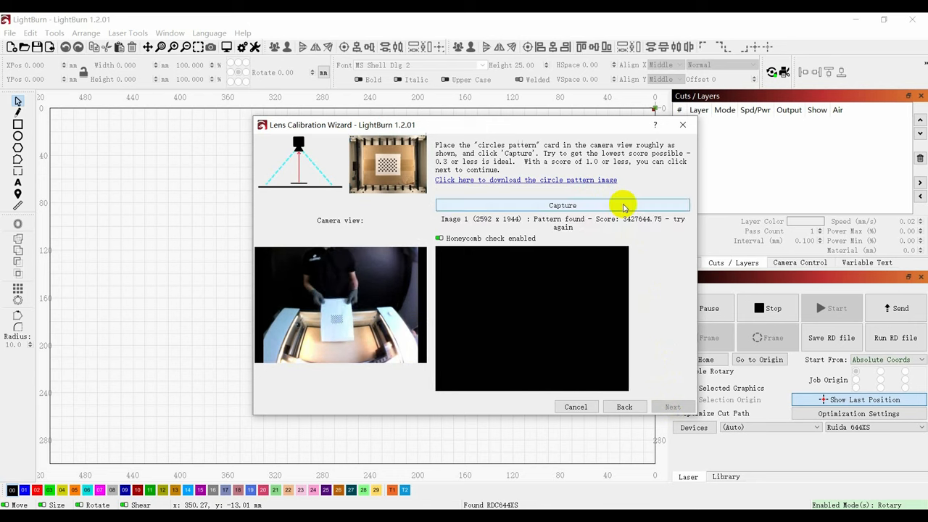
{"action": "left_click", "coordinate": [562, 206]}
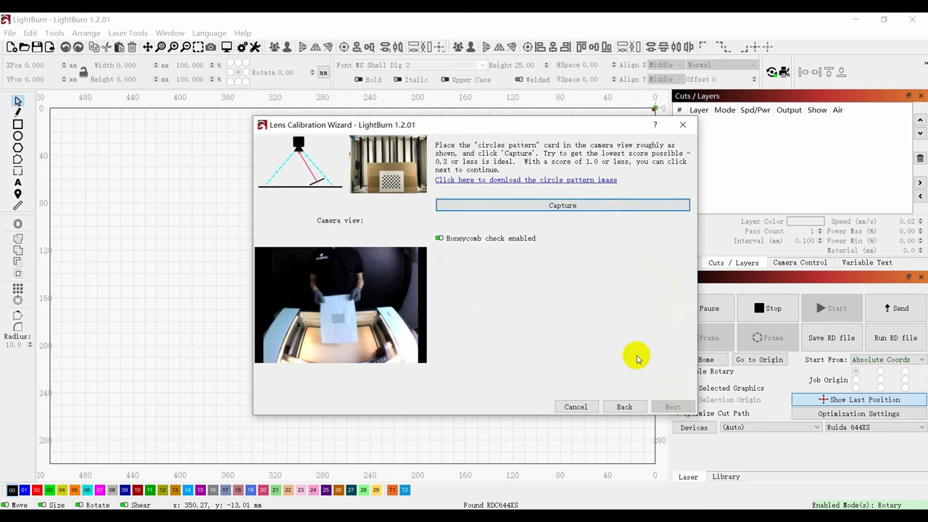
{"action": "left_click", "coordinate": [562, 205]}
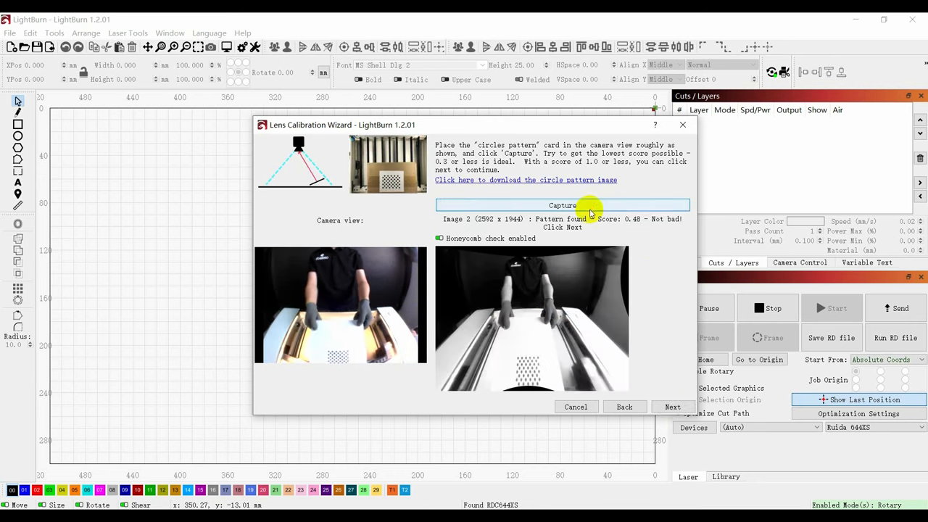
{"action": "left_click", "coordinate": [562, 206]}
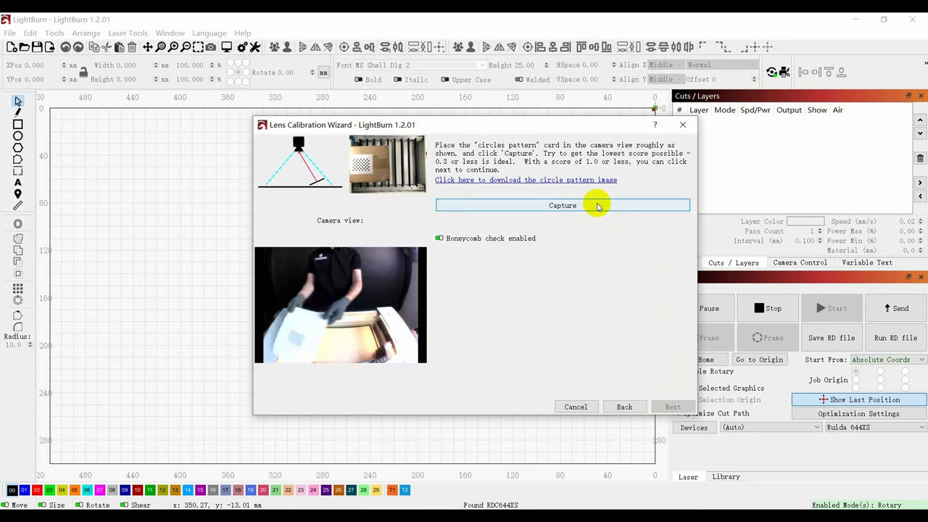
{"action": "left_click", "coordinate": [562, 206]}
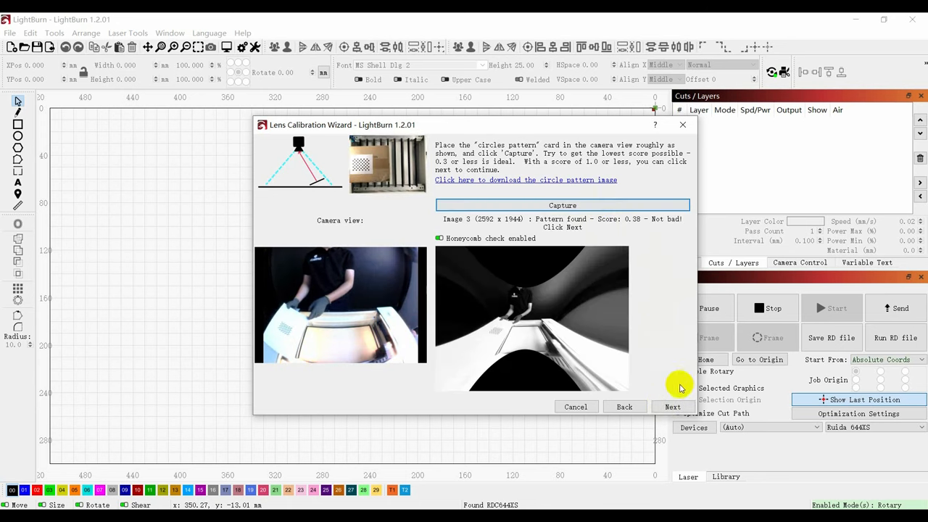
{"action": "left_click", "coordinate": [562, 206]}
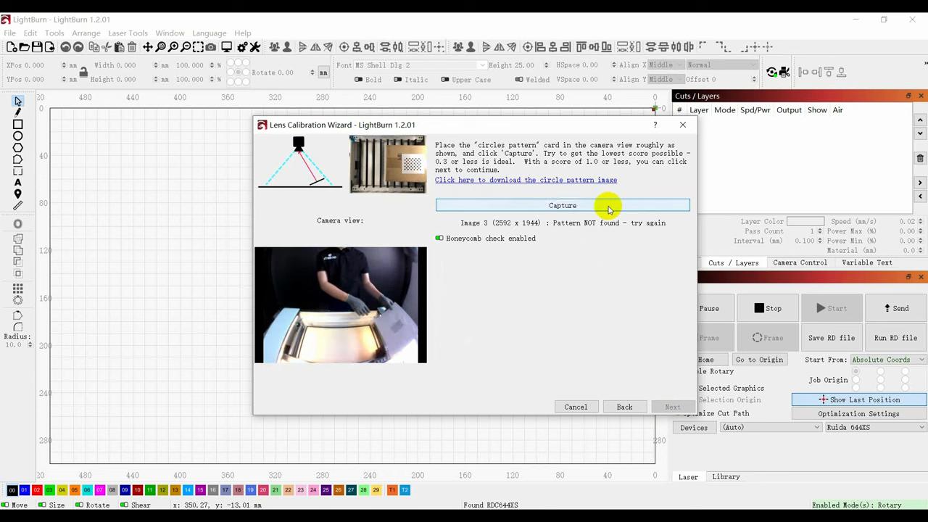
{"action": "left_click", "coordinate": [563, 206]}
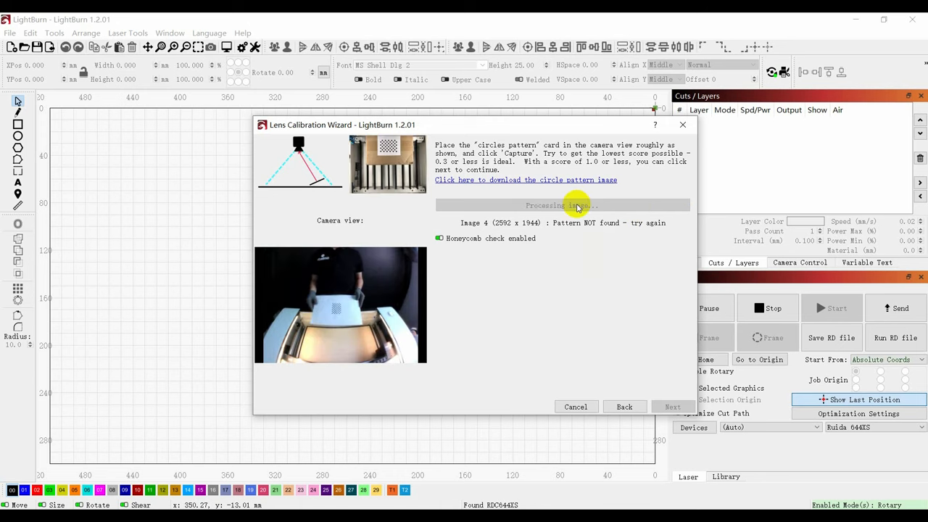
{"action": "left_click", "coordinate": [562, 206]}
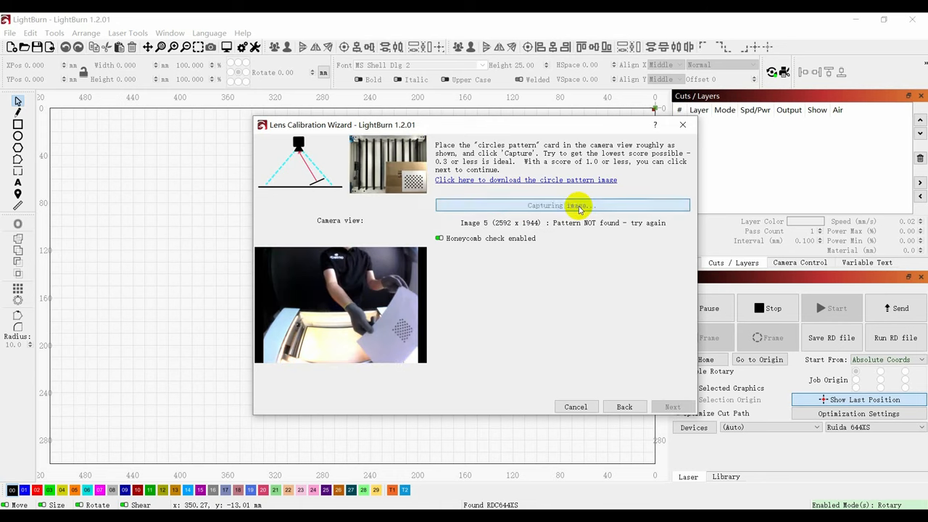
{"action": "left_click", "coordinate": [562, 206]}
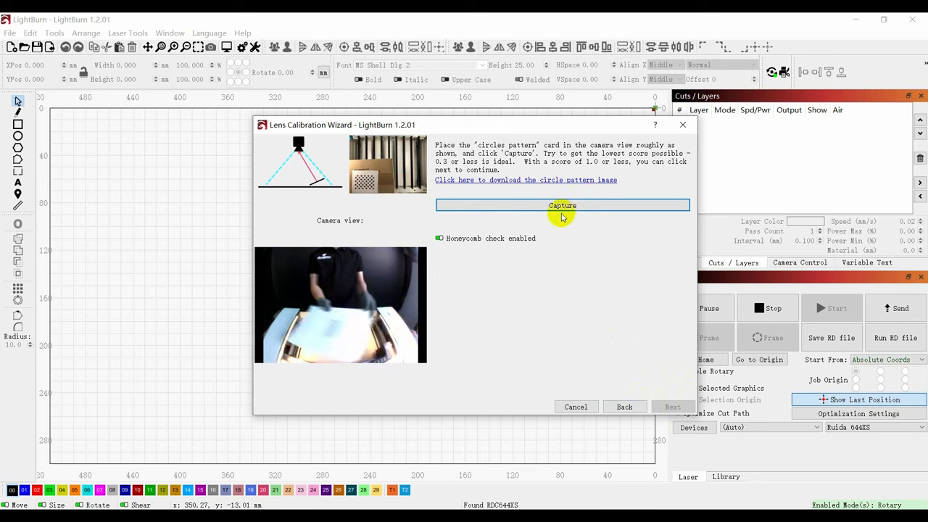
{"action": "left_click", "coordinate": [563, 206]}
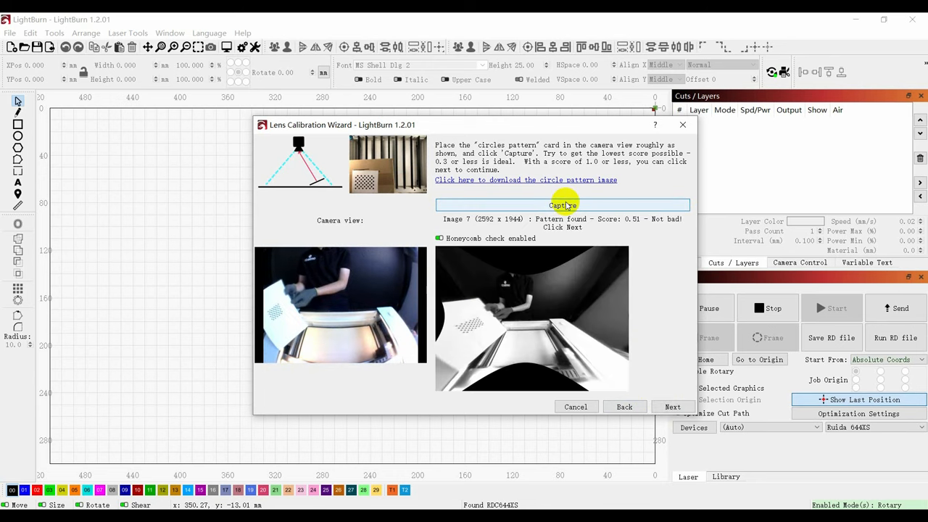
{"action": "left_click", "coordinate": [563, 206]}
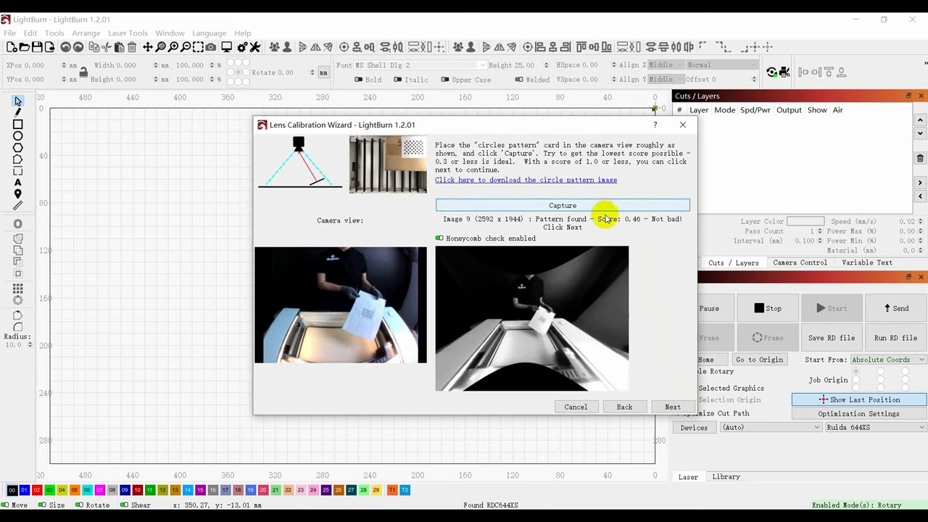
{"action": "left_click", "coordinate": [671, 406]}
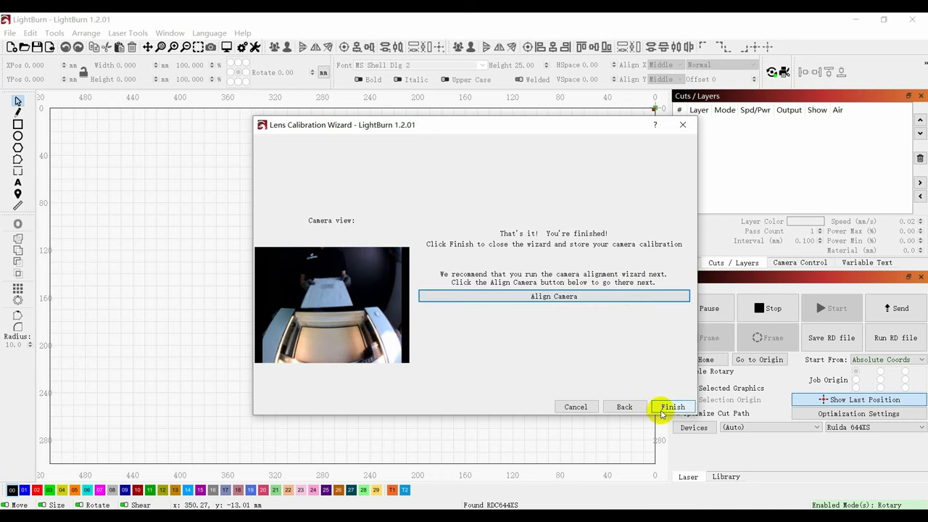
Step: Save the lens calibration and begin camera alignment for a fixed-mount camera
{"action": "left_click", "coordinate": [671, 405]}
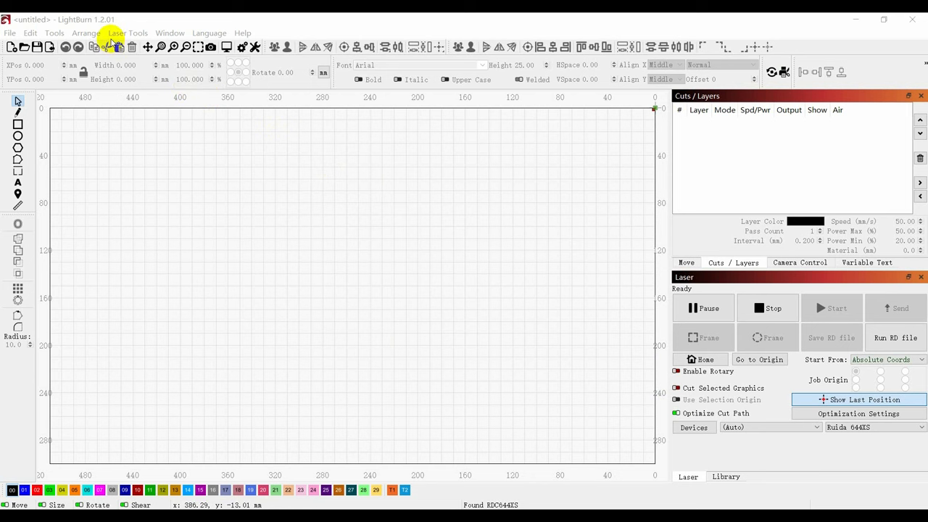
{"action": "left_click", "coordinate": [127, 31]}
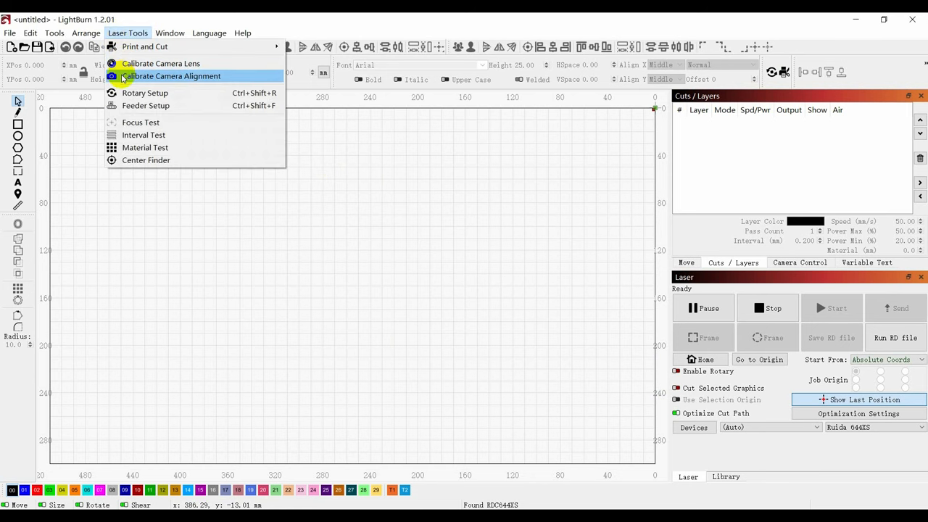
{"action": "left_click", "coordinate": [171, 76]}
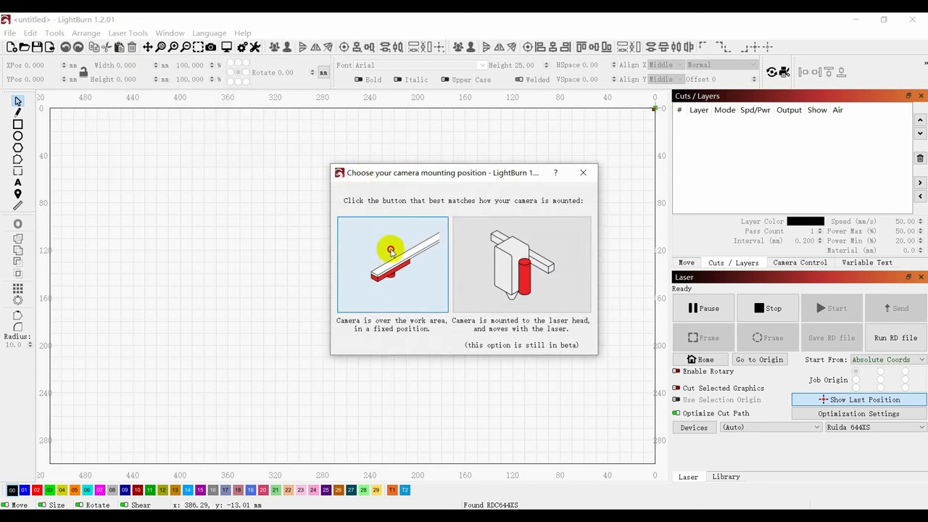
{"action": "left_click", "coordinate": [391, 264]}
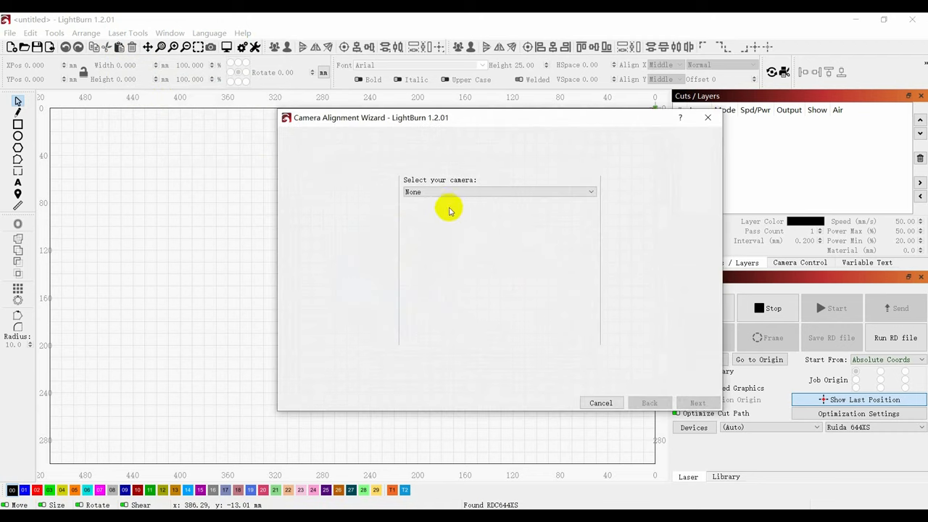
{"action": "left_click", "coordinate": [499, 191]}
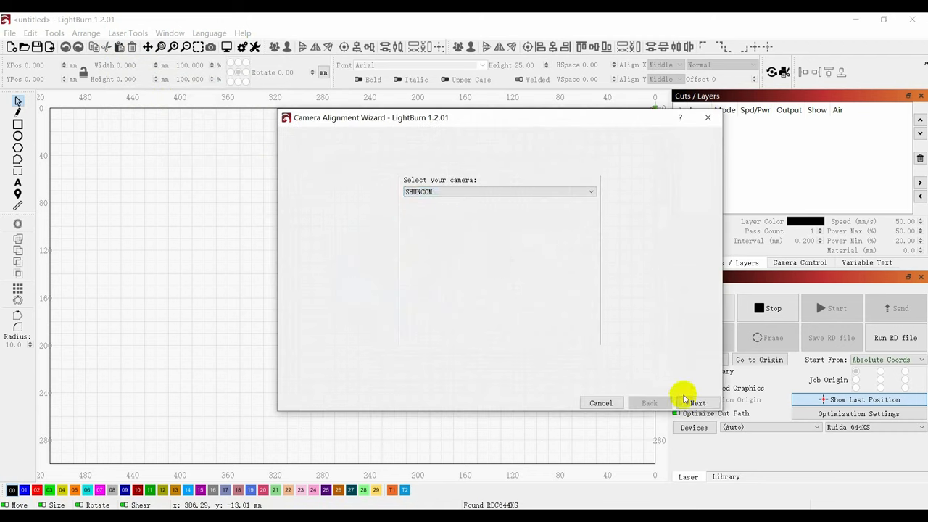
{"action": "left_click", "coordinate": [698, 403]}
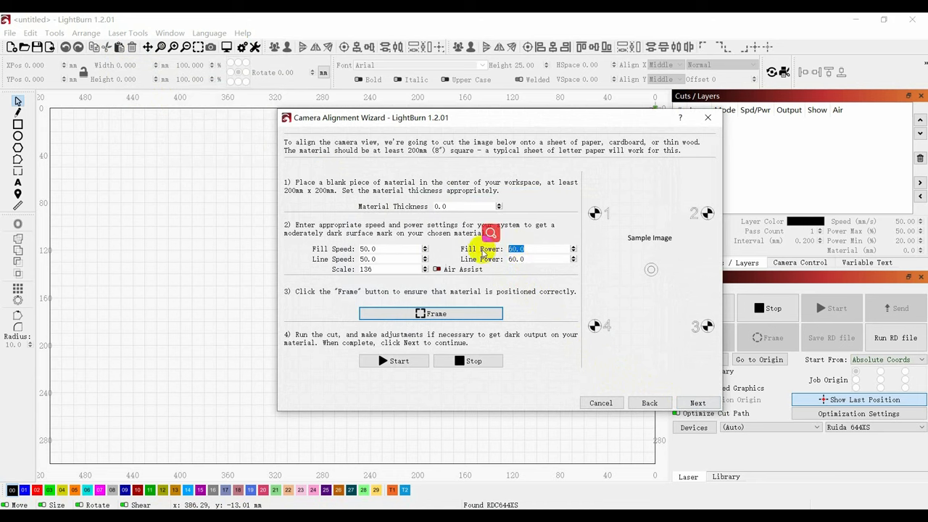
Step: Burn the four alignment markers at fill power 40 and continue to image capture
{"action": "type", "text": "40"}
{"action": "left_click", "coordinate": [393, 248]}
{"action": "type", "text": "300"}
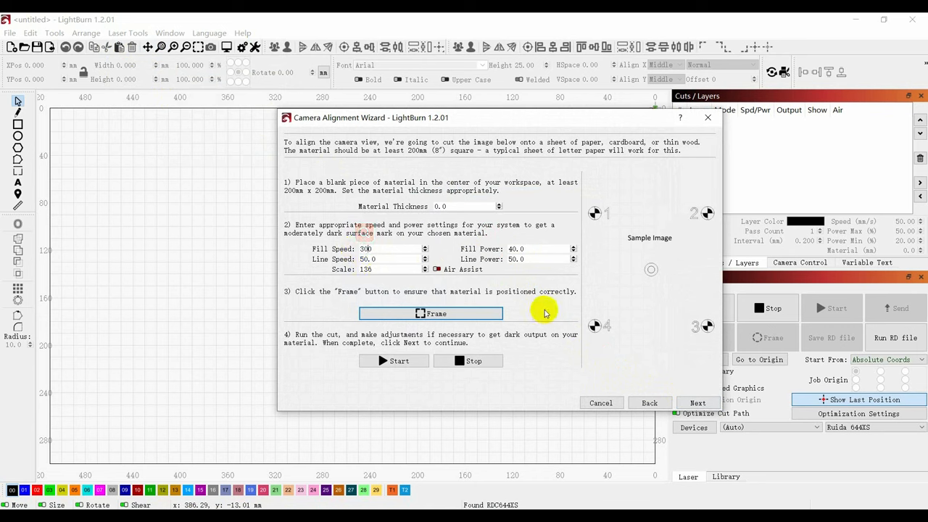
{"action": "mouse_move", "coordinate": [452, 313]}
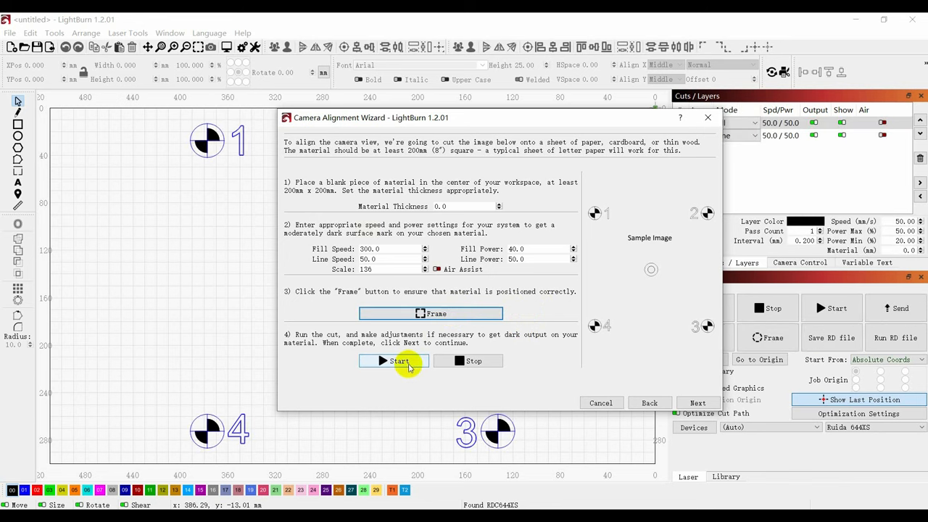
{"action": "left_click", "coordinate": [394, 360]}
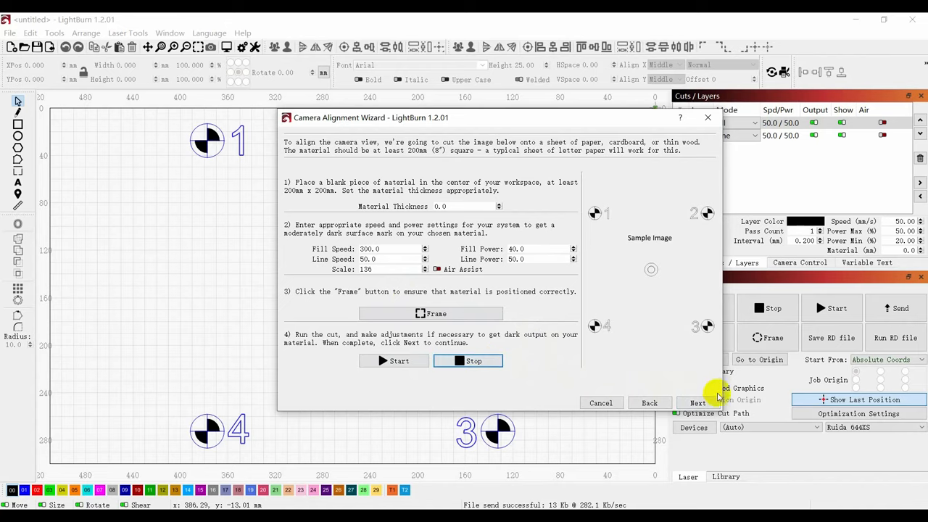
{"action": "left_click", "coordinate": [697, 403]}
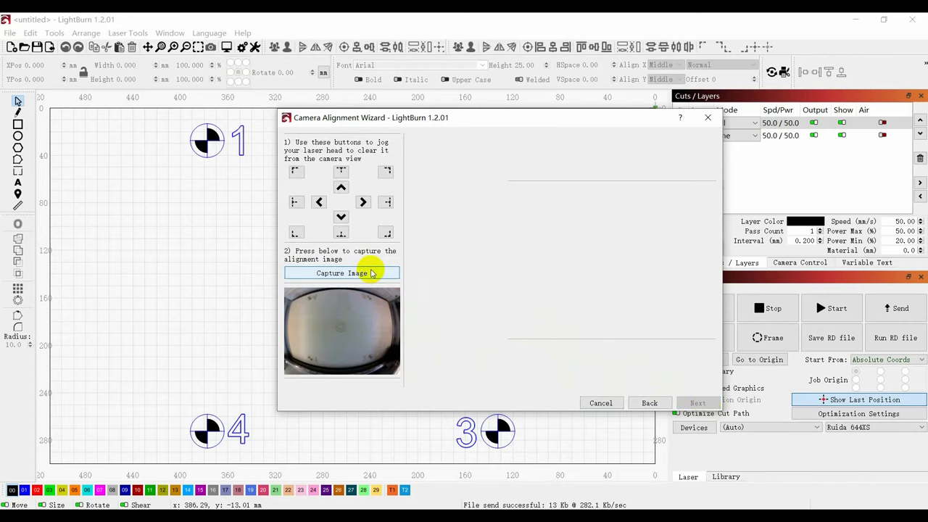
Step: Capture the burned alignment target image and continue the wizard to its completion page
{"action": "left_click", "coordinate": [342, 273]}
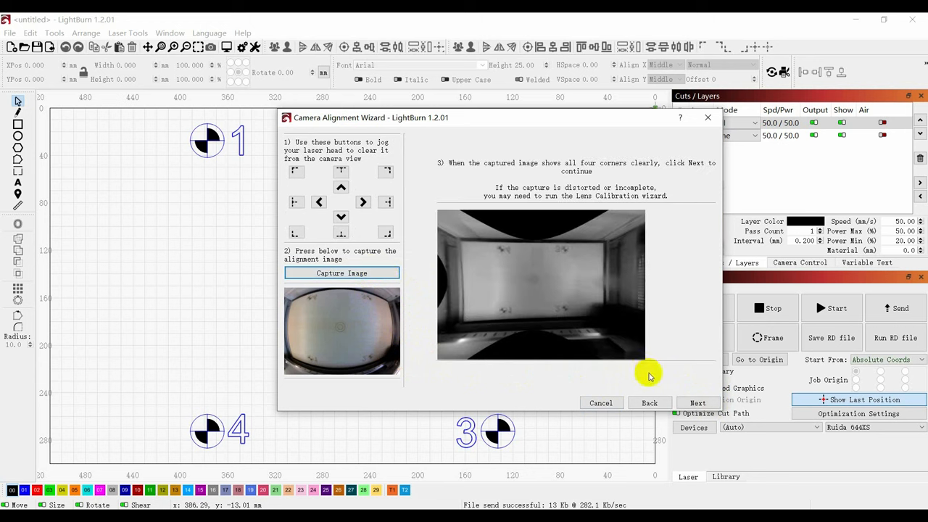
{"action": "mouse_move", "coordinate": [574, 296]}
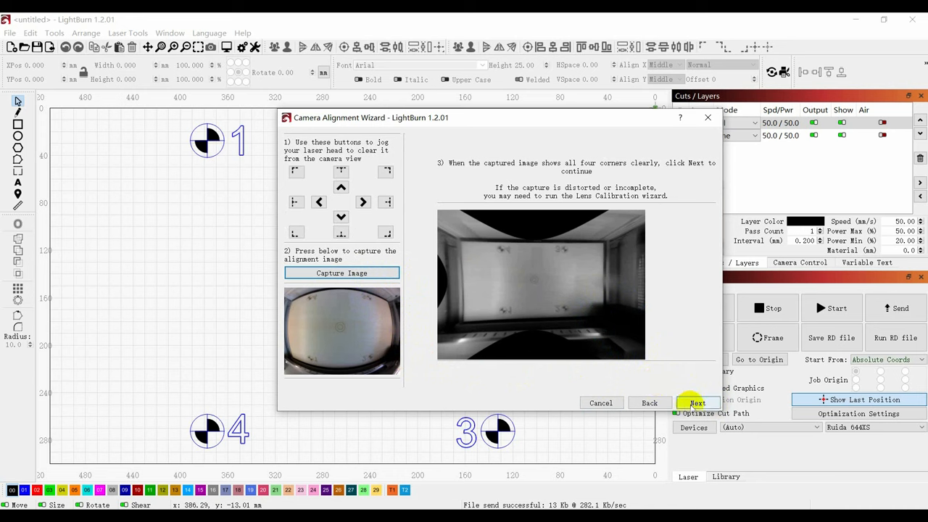
{"action": "left_click", "coordinate": [696, 403]}
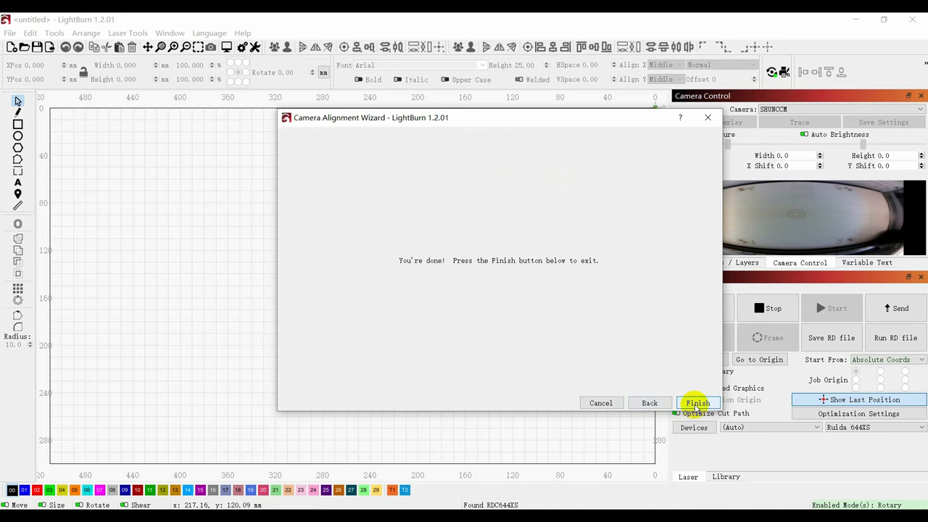
Step: Finish camera alignment, then trace the flower drawing with a raised threshold into vector outlines
{"action": "left_click", "coordinate": [696, 403]}
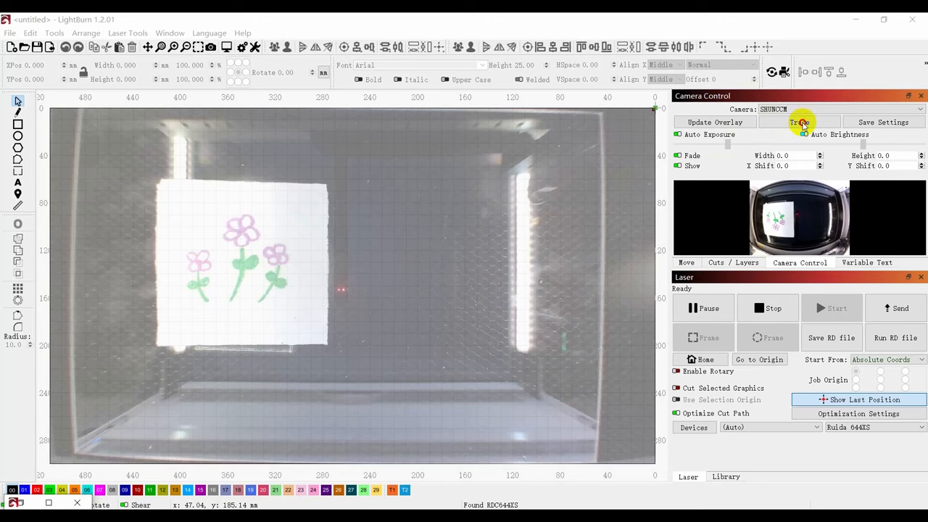
{"action": "left_click", "coordinate": [800, 121]}
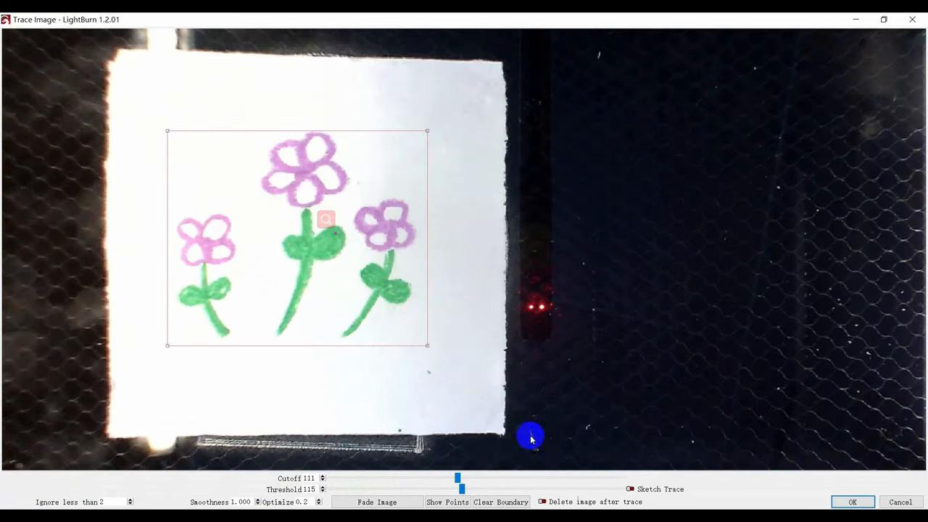
{"action": "left_click_drag", "start_coordinate": [461, 488], "coordinate": [588, 487]}
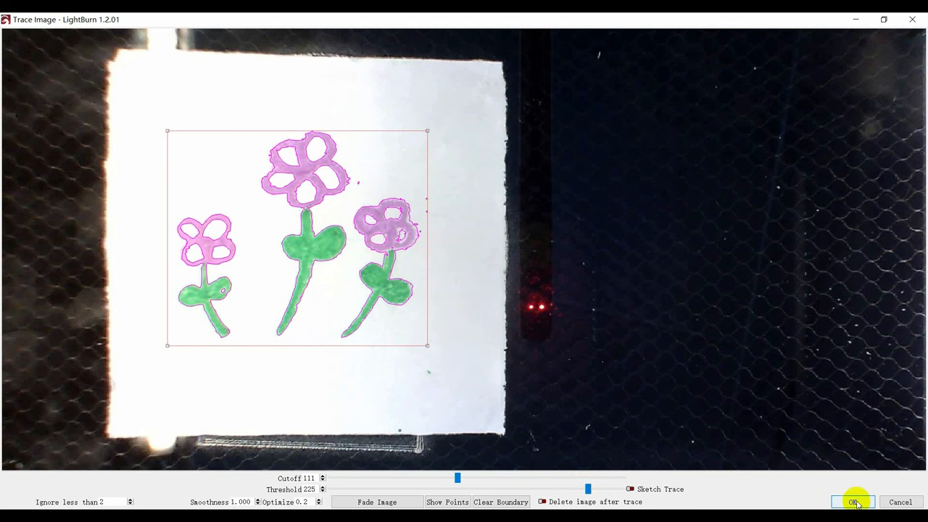
{"action": "left_click", "coordinate": [852, 502]}
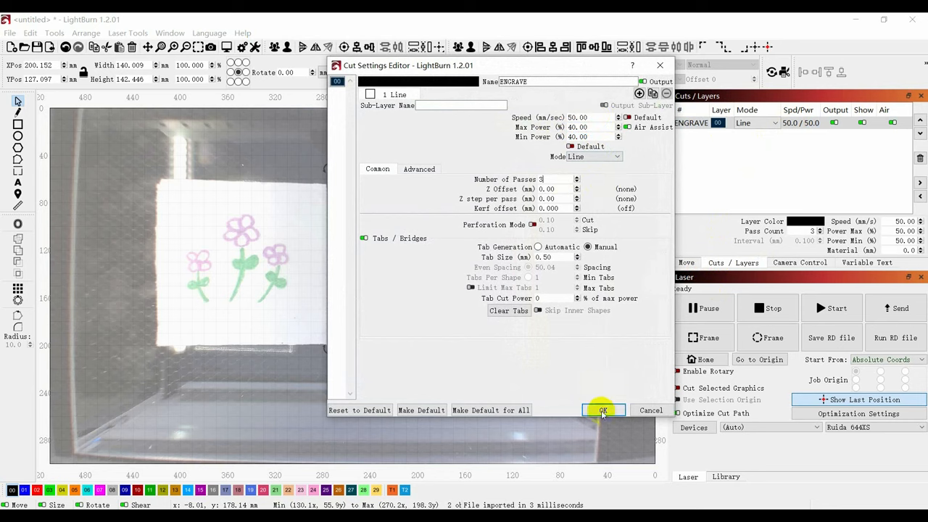
Step: Confirm the ENGRAVE line layer at speed 50 and 40% power for the flower outlines
{"action": "left_click", "coordinate": [603, 410]}
{"action": "type", "text": "1"}
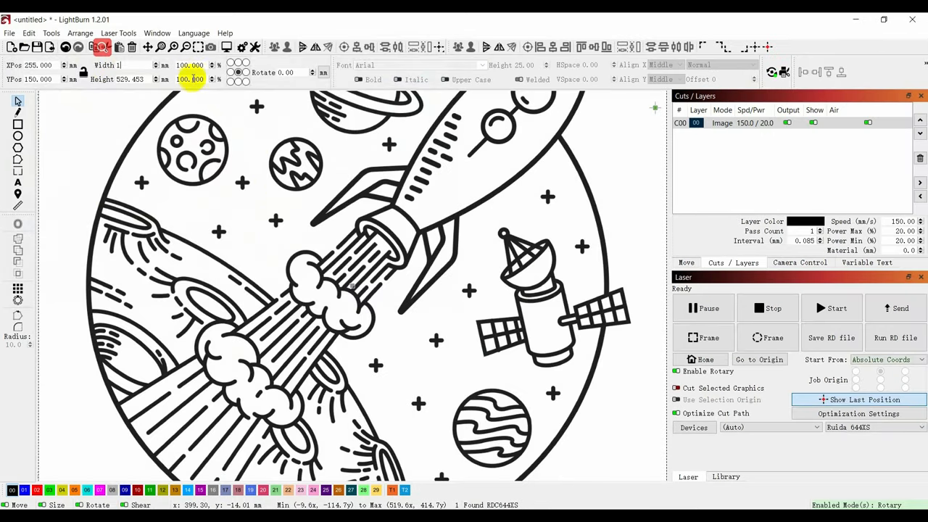
Step: Use the Edit menu to set the rocket-and-planets image layer to speed 300, 40% power
{"action": "left_click", "coordinate": [29, 32]}
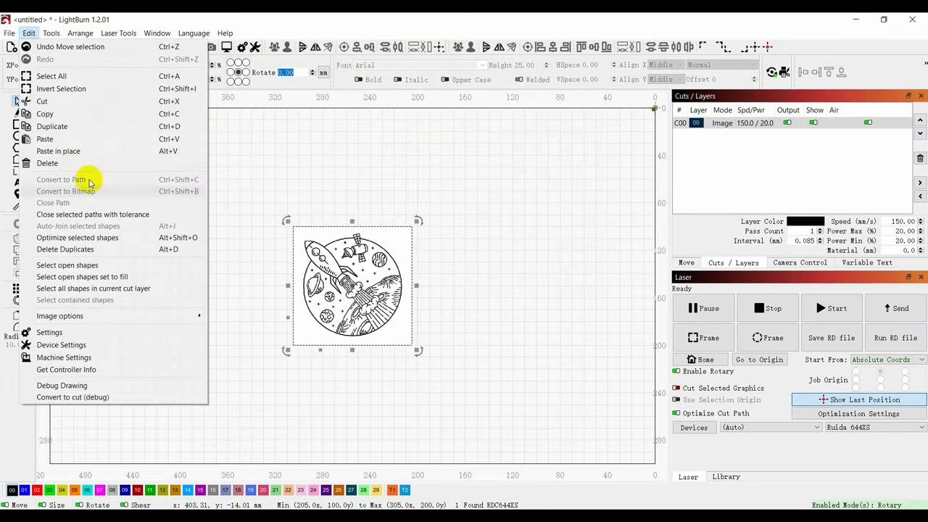
{"action": "left_click", "coordinate": [64, 356]}
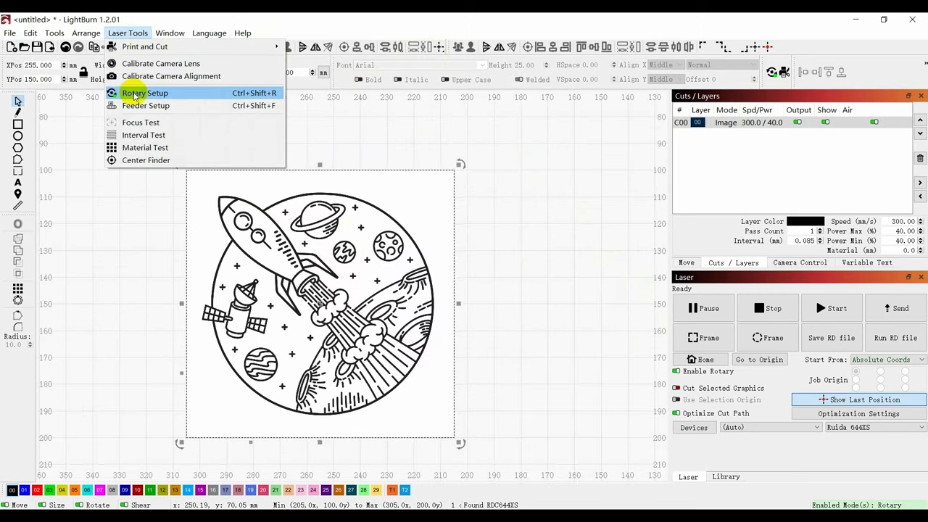
Step: Load the BE UNCONDITIONAL forest design via Rotary Setup and confirm its image layer at 300/30
{"action": "left_click", "coordinate": [145, 92]}
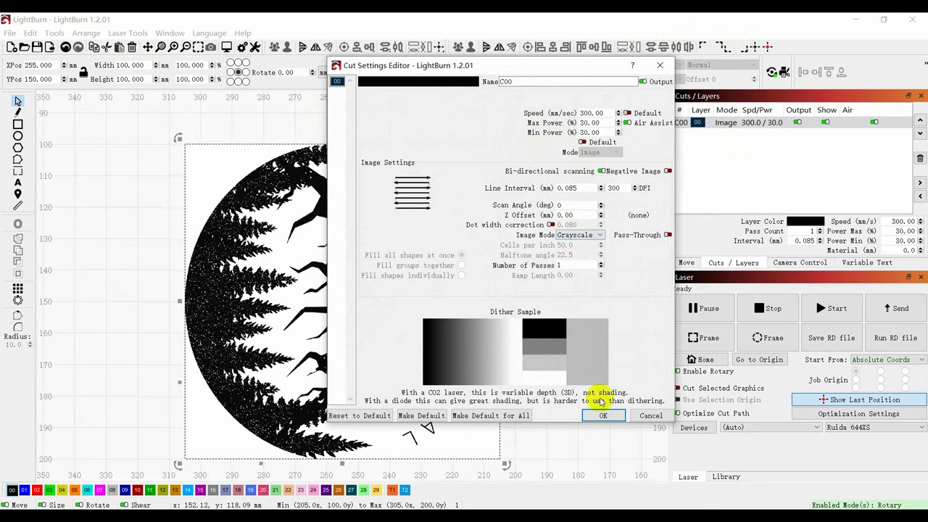
{"action": "left_click", "coordinate": [603, 415]}
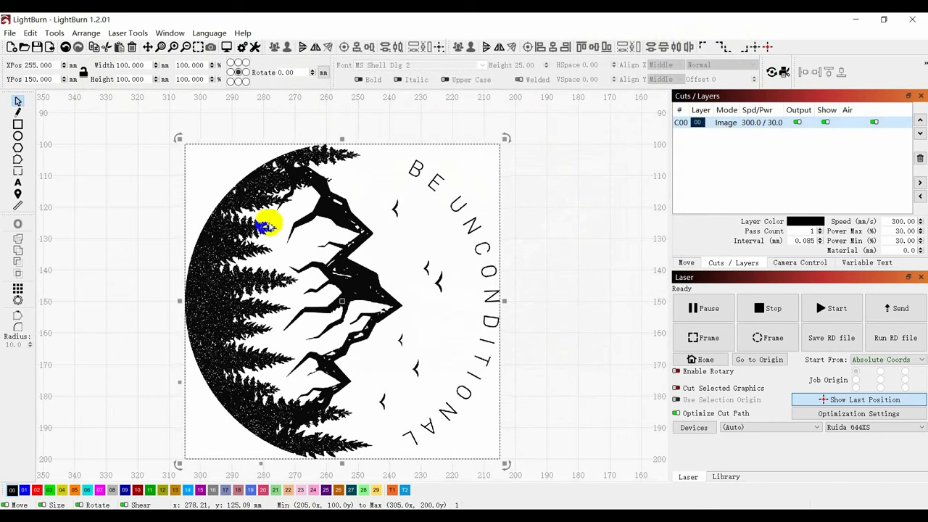